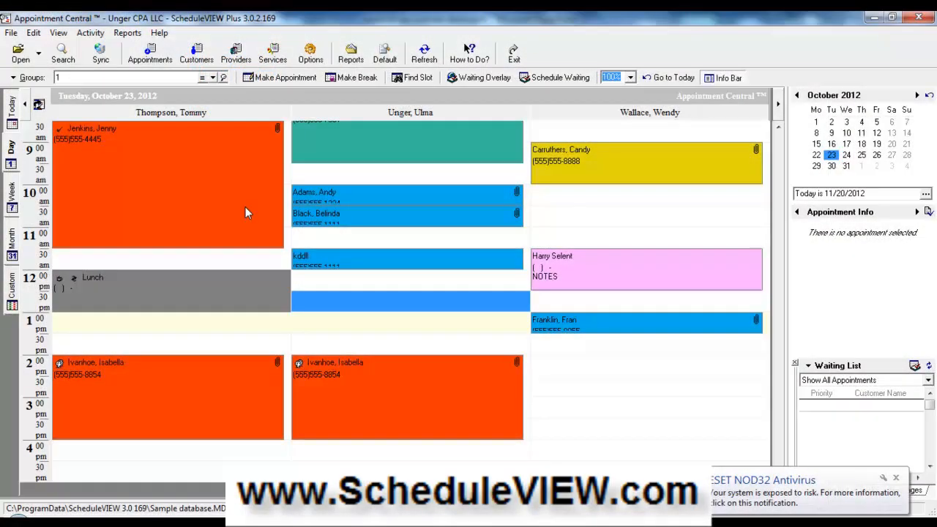
{"action": "mouse_move", "coordinate": [247, 213]}
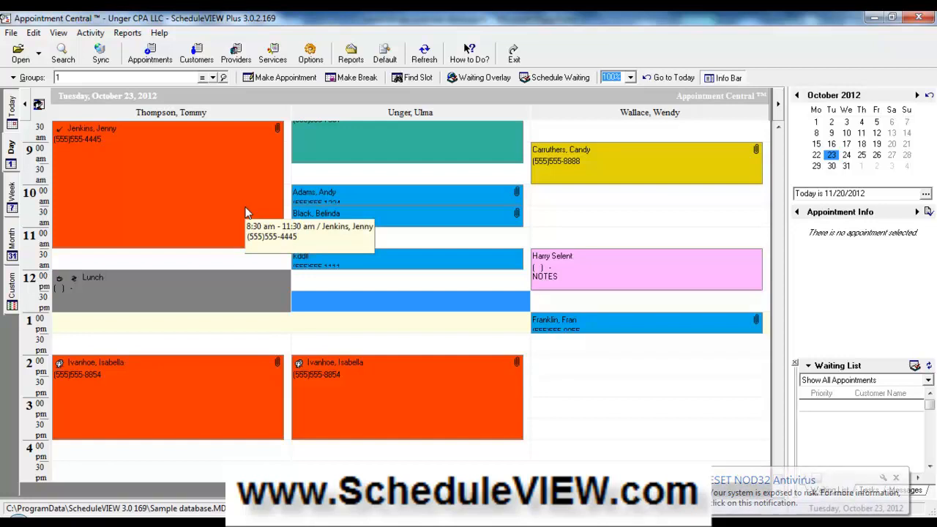
{"action": "mouse_move", "coordinate": [125, 211]}
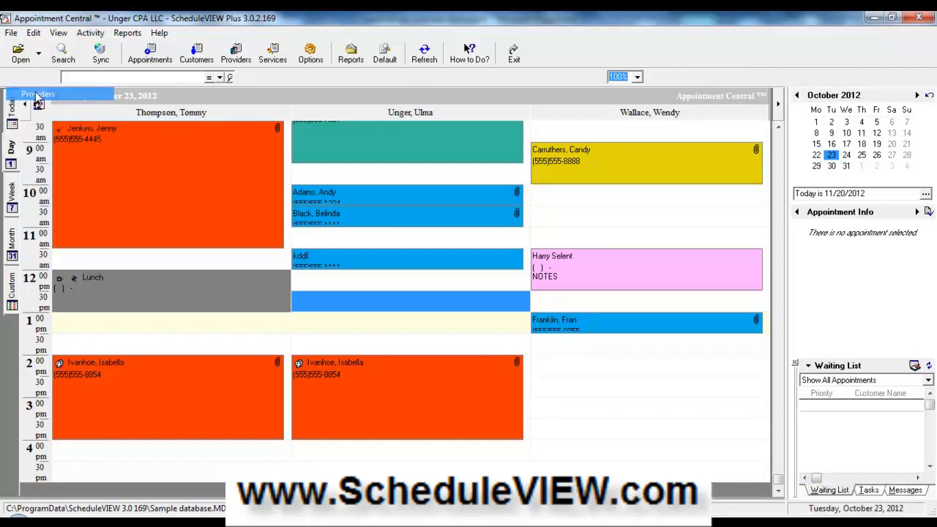
{"action": "left_click", "coordinate": [35, 94]}
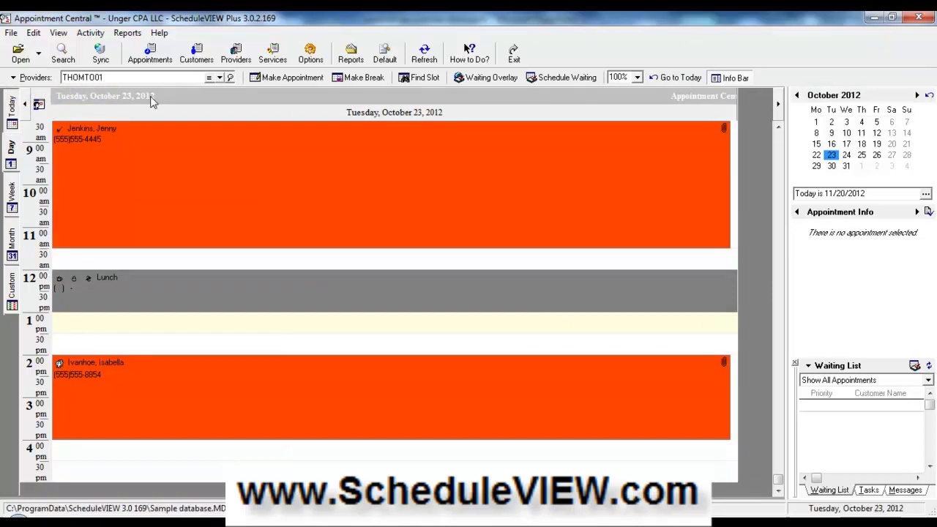
{"action": "left_click", "coordinate": [219, 78]}
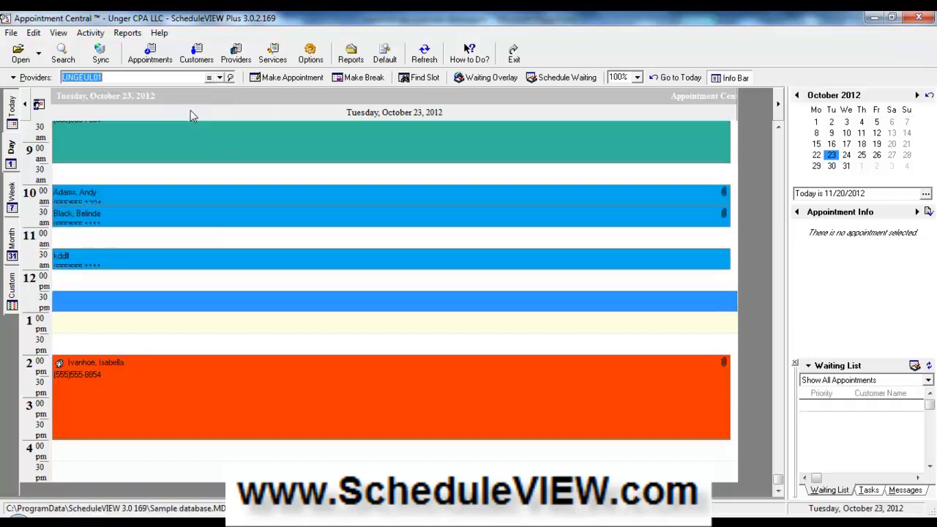
{"action": "left_click", "coordinate": [213, 77]}
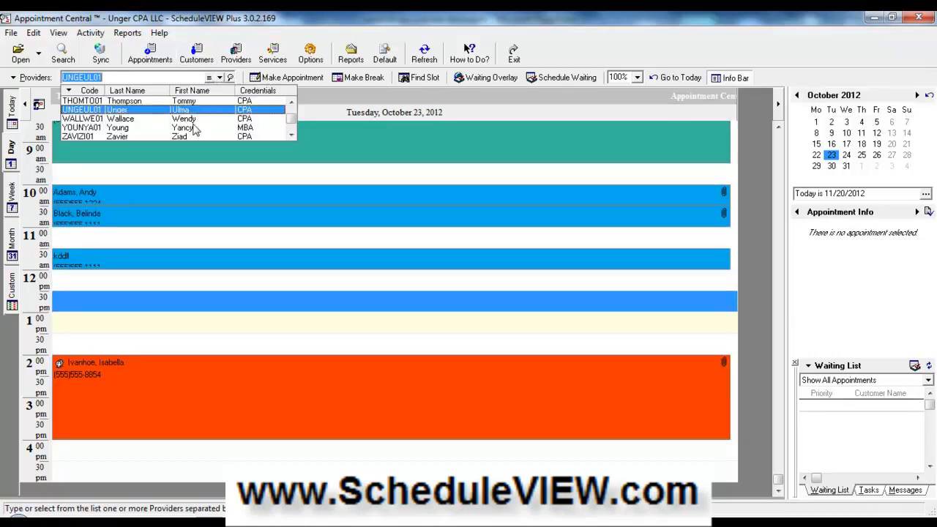
{"action": "left_click", "coordinate": [121, 118]}
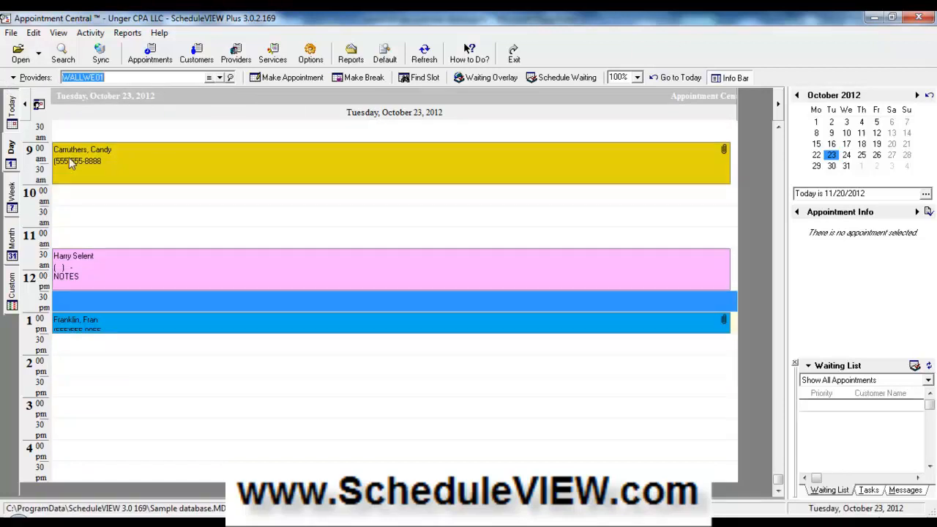
{"action": "left_click", "coordinate": [11, 198]}
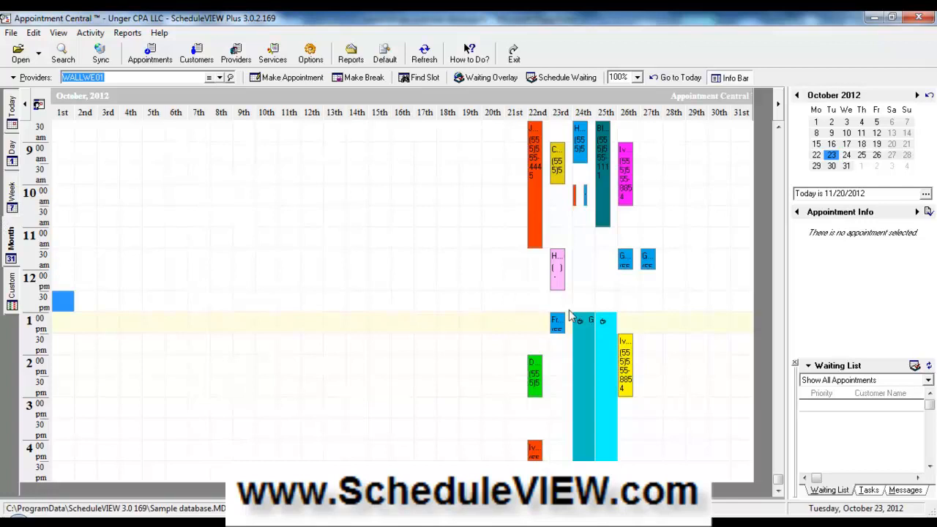
{"action": "left_click", "coordinate": [11, 205]}
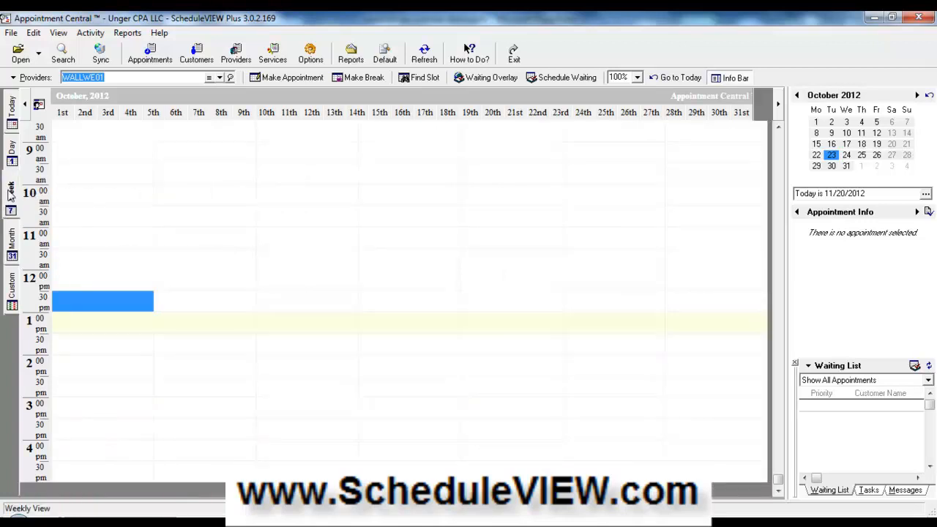
{"action": "left_click", "coordinate": [11, 146]}
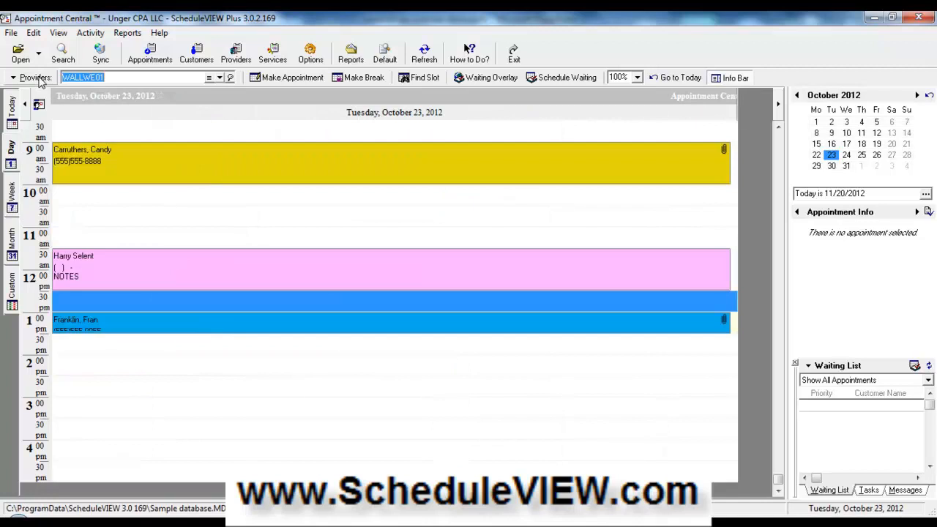
{"action": "left_click", "coordinate": [35, 77]}
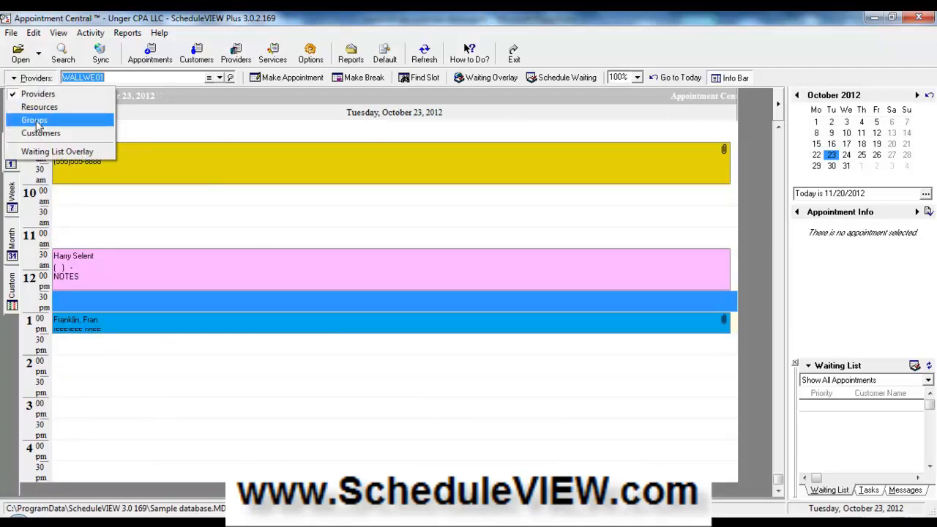
- View group 1 (Thompson, Unger, Wallace) and pick Thompson's 11:30 am slot
{"action": "left_click", "coordinate": [33, 119]}
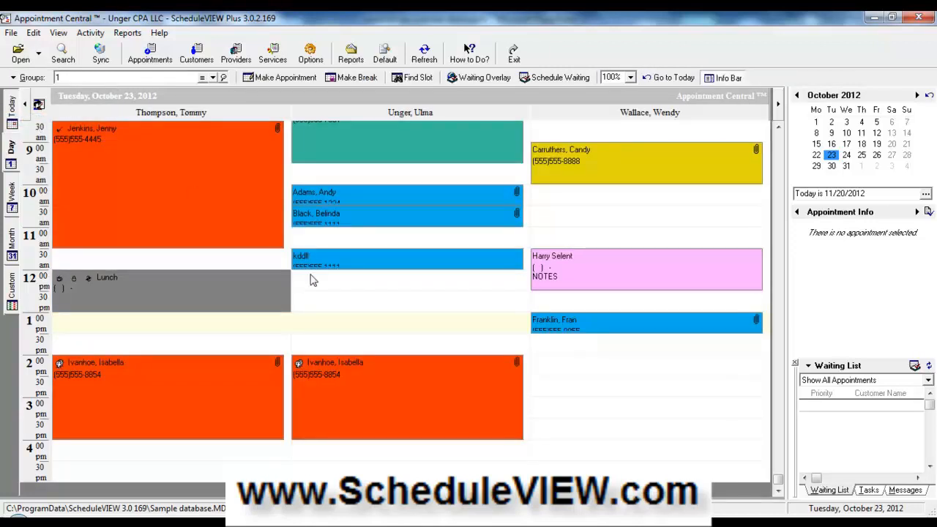
{"action": "mouse_move", "coordinate": [553, 237]}
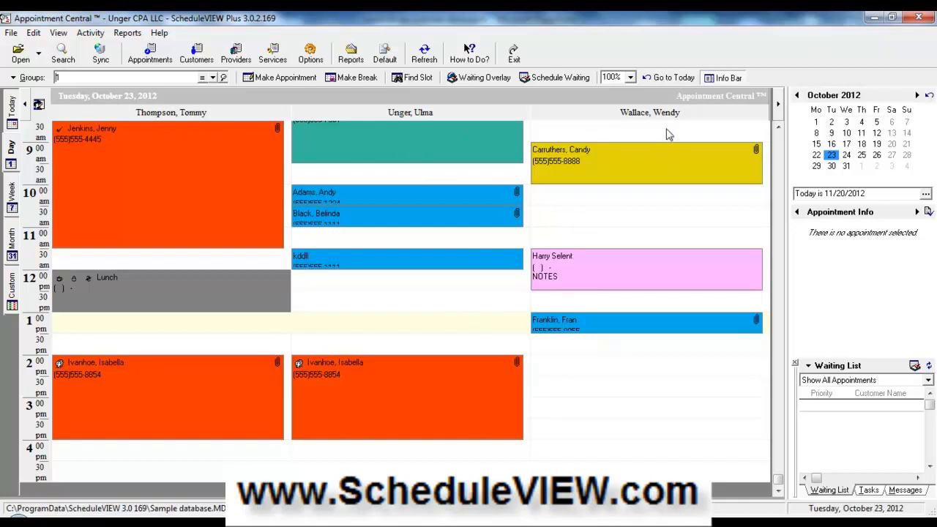
{"action": "mouse_move", "coordinate": [532, 140]}
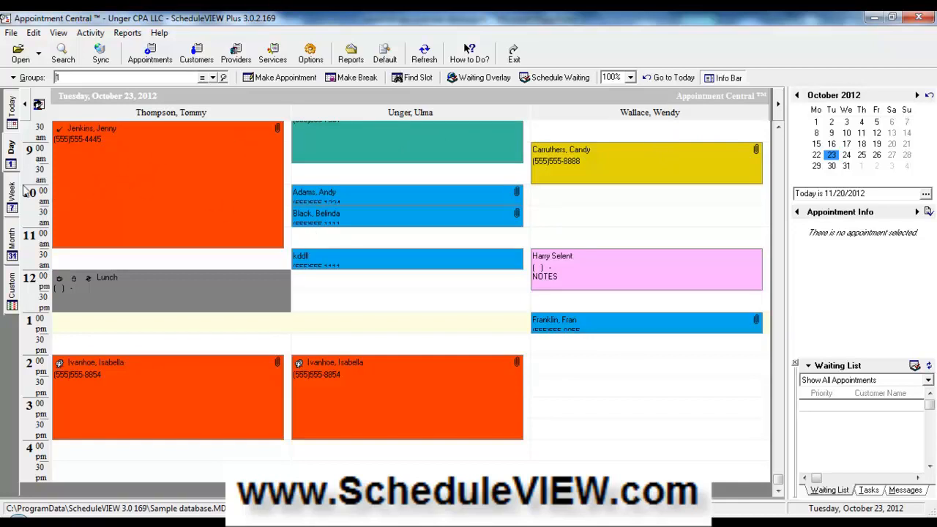
{"action": "left_click", "coordinate": [12, 198]}
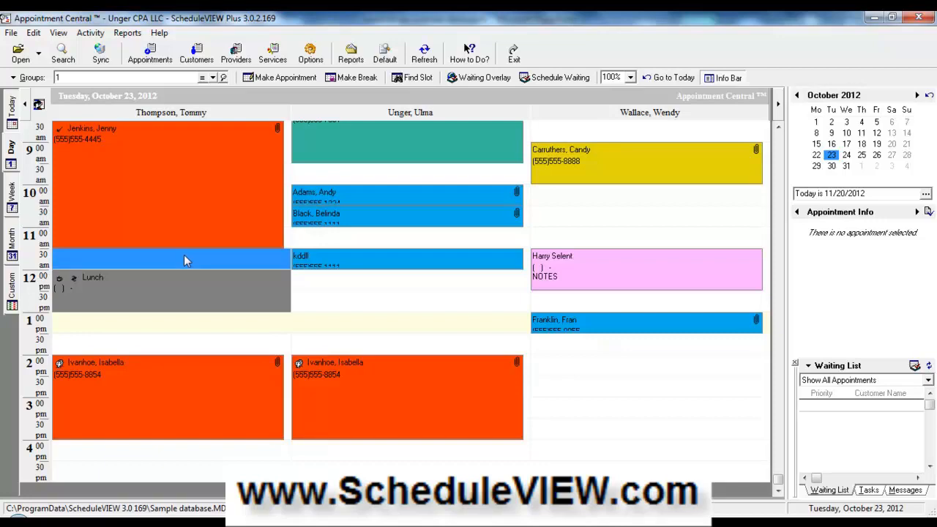
{"action": "mouse_move", "coordinate": [256, 269]}
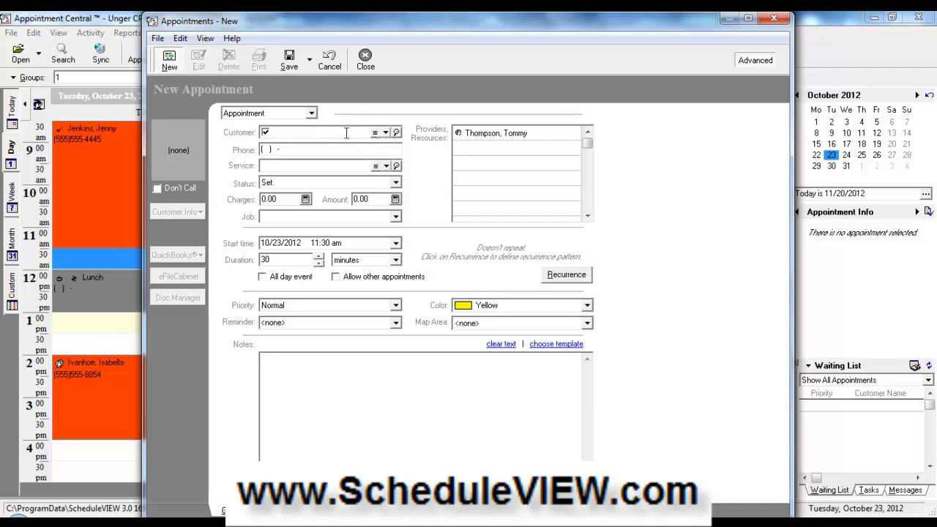
{"action": "type", "text": "sc Consulting"}
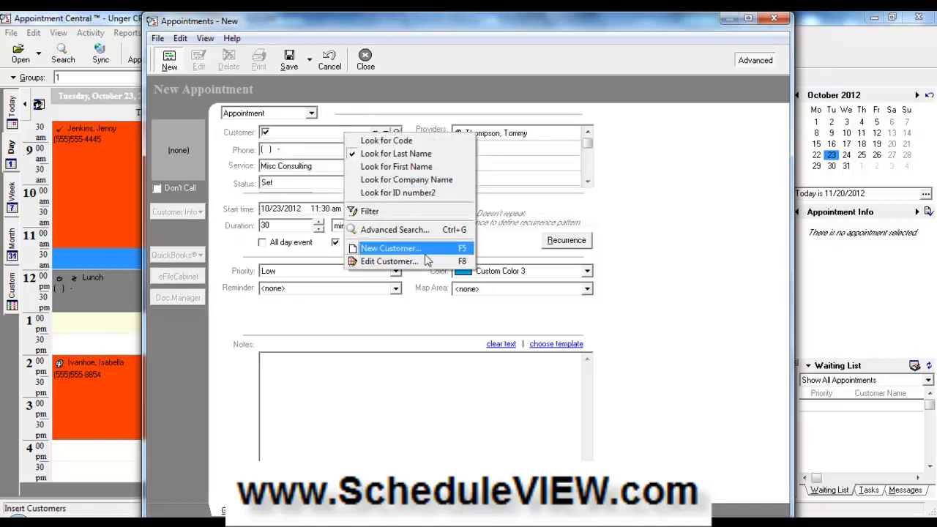
{"action": "mouse_move", "coordinate": [417, 278]}
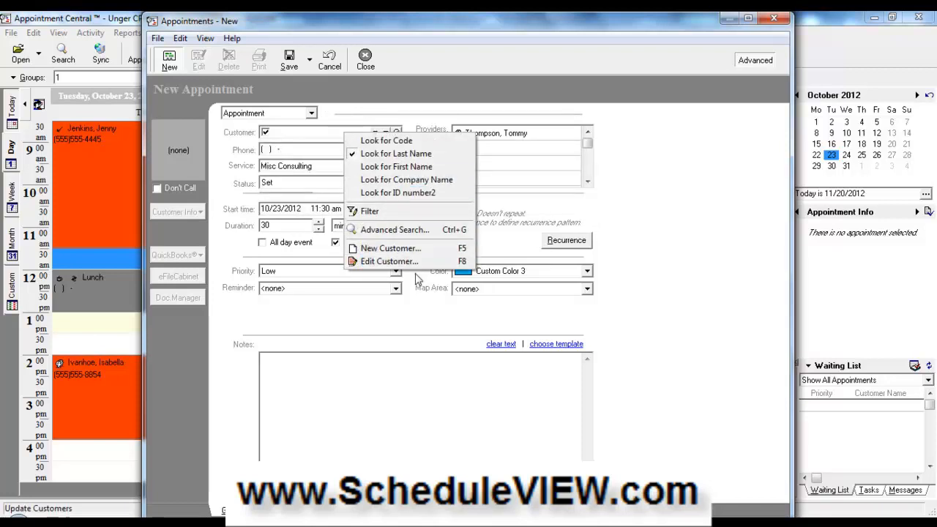
{"action": "left_click", "coordinate": [265, 132]}
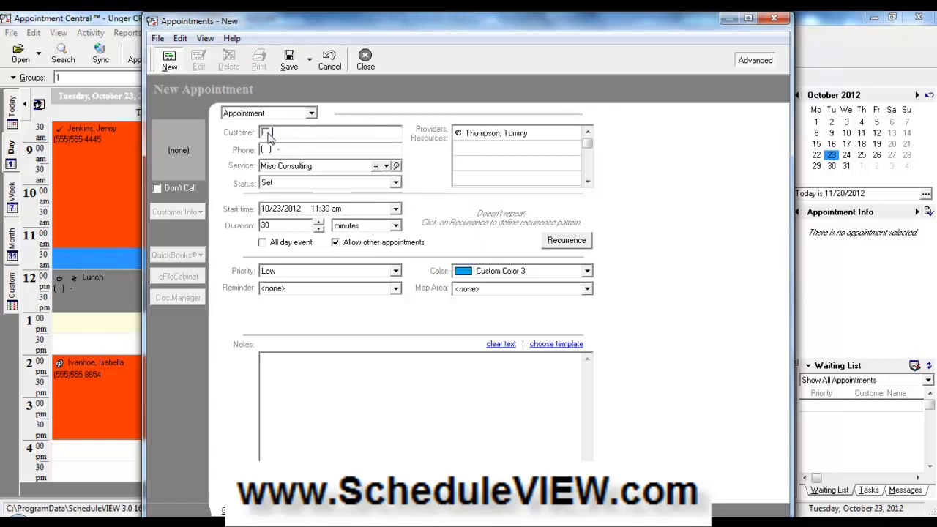
{"action": "type", "text": "H"}
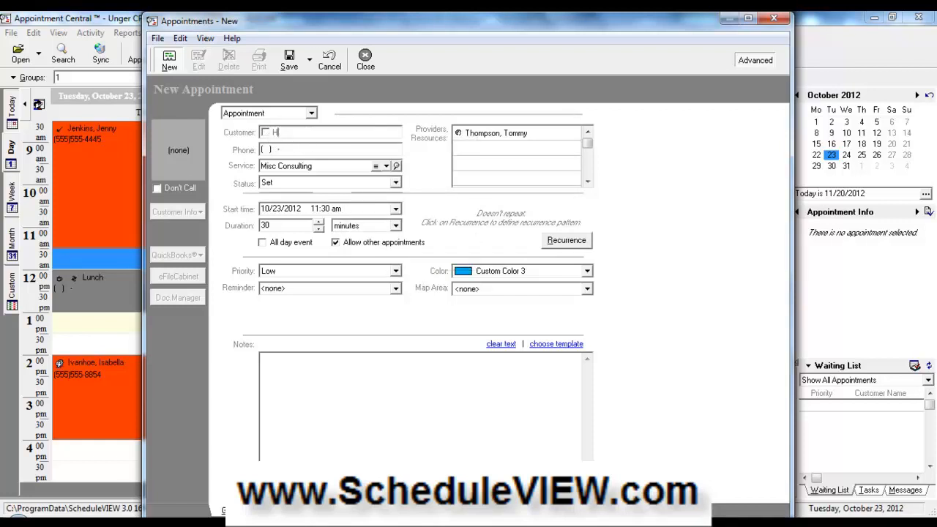
{"action": "type", "text": "Harry Selent"}
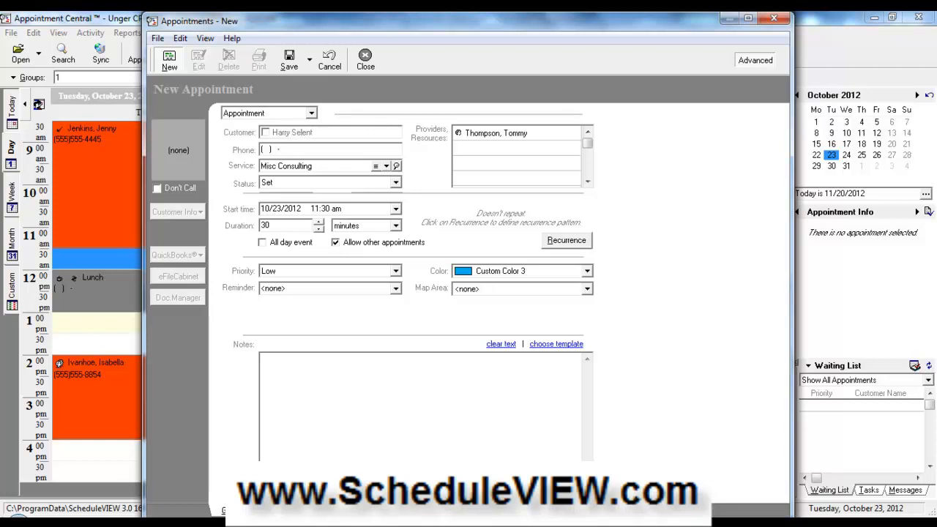
{"action": "left_click", "coordinate": [329, 133]}
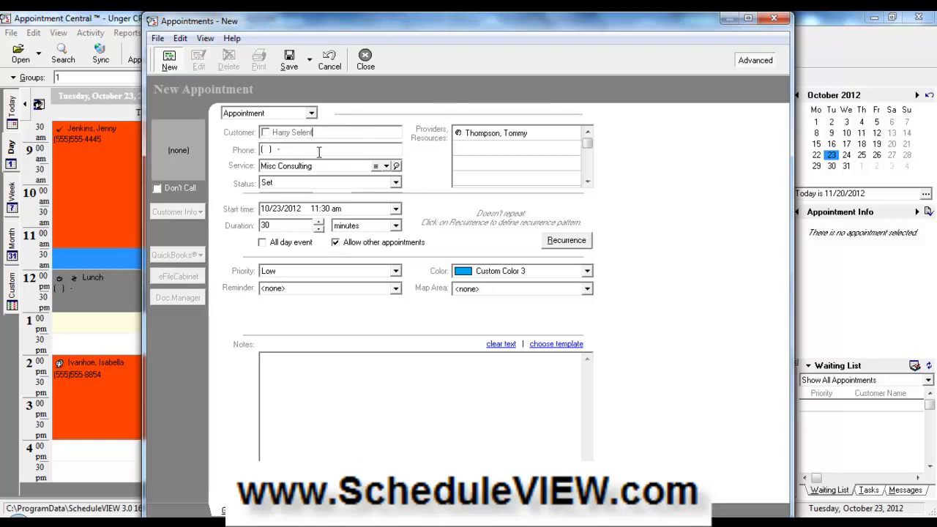
{"action": "mouse_move", "coordinate": [315, 149]}
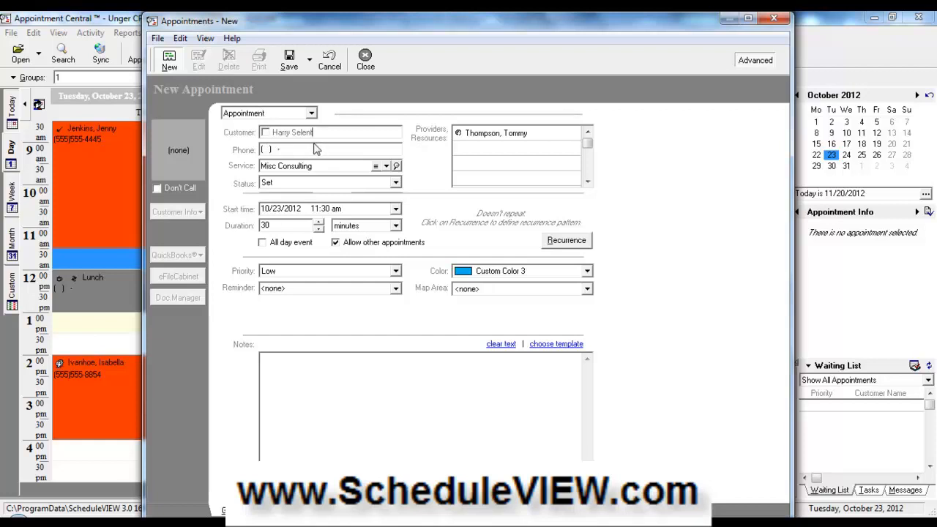
- Leave the service list unchosen and change the appointment color to Aqua
{"action": "left_click", "coordinate": [267, 150]}
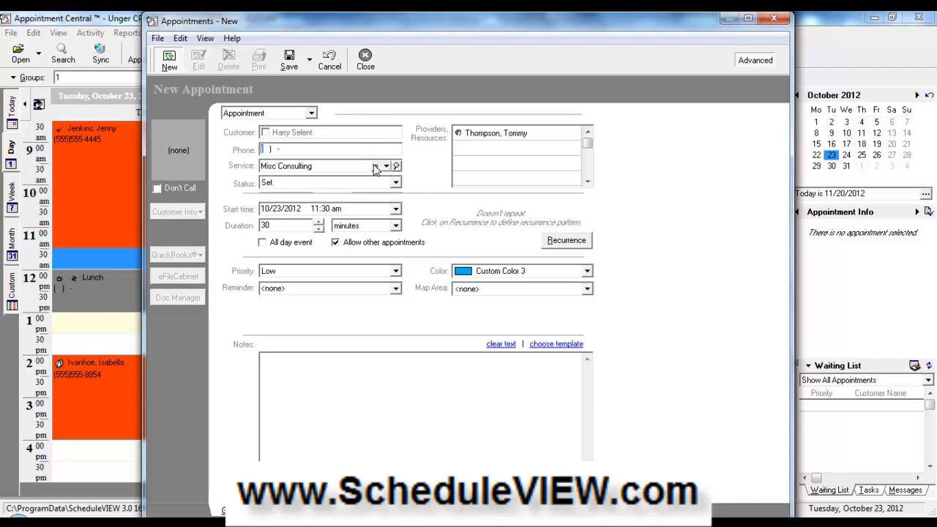
{"action": "left_click", "coordinate": [385, 166]}
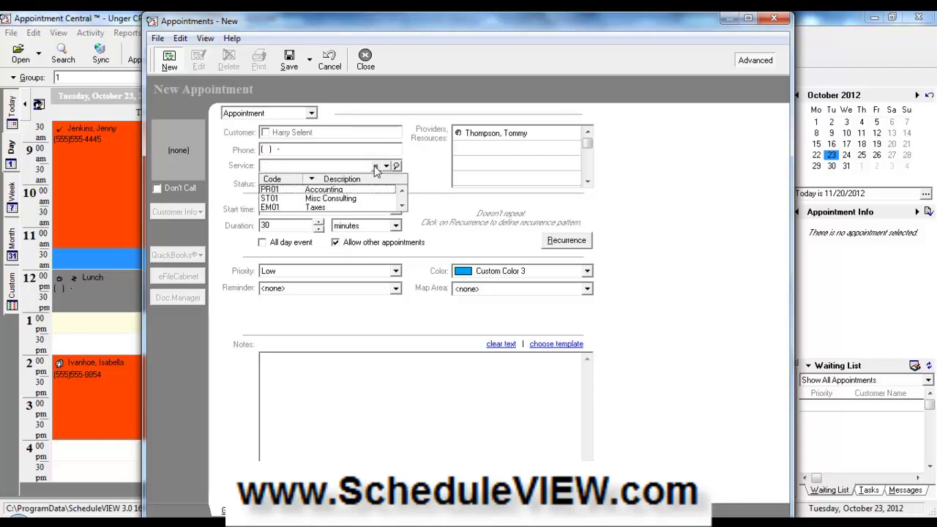
{"action": "mouse_move", "coordinate": [360, 166]}
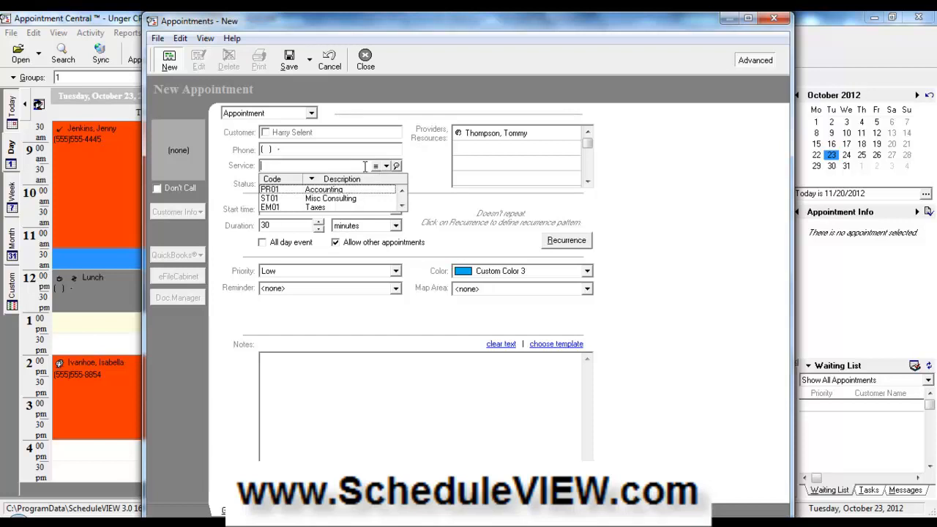
{"action": "left_click", "coordinate": [396, 165]}
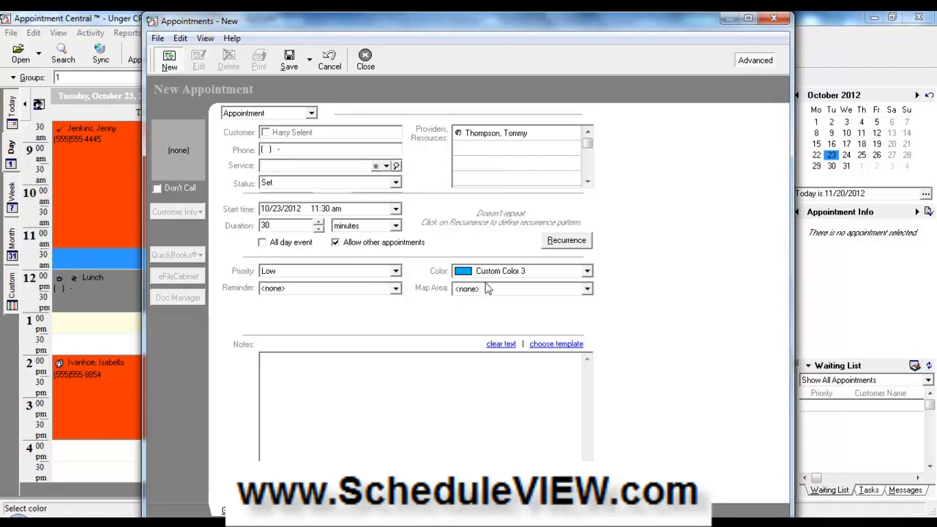
{"action": "left_click", "coordinate": [520, 271]}
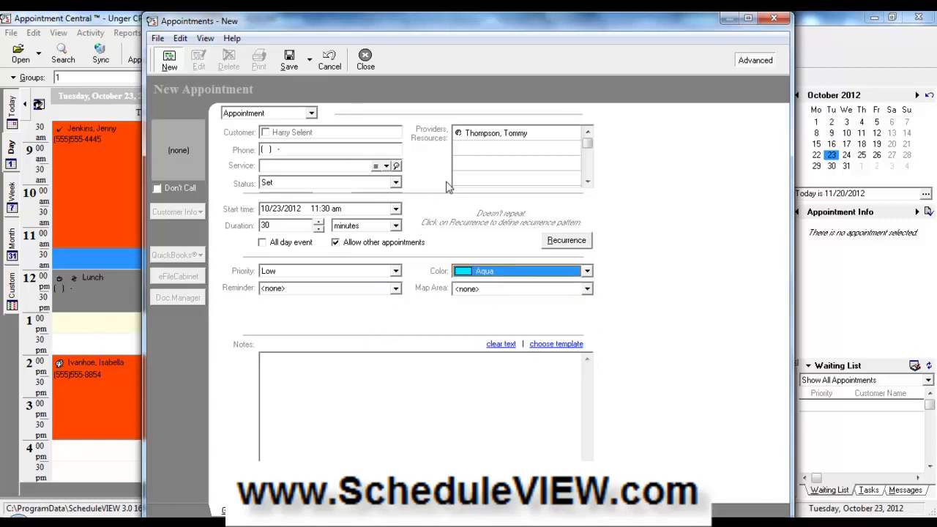
{"action": "mouse_move", "coordinate": [243, 194]}
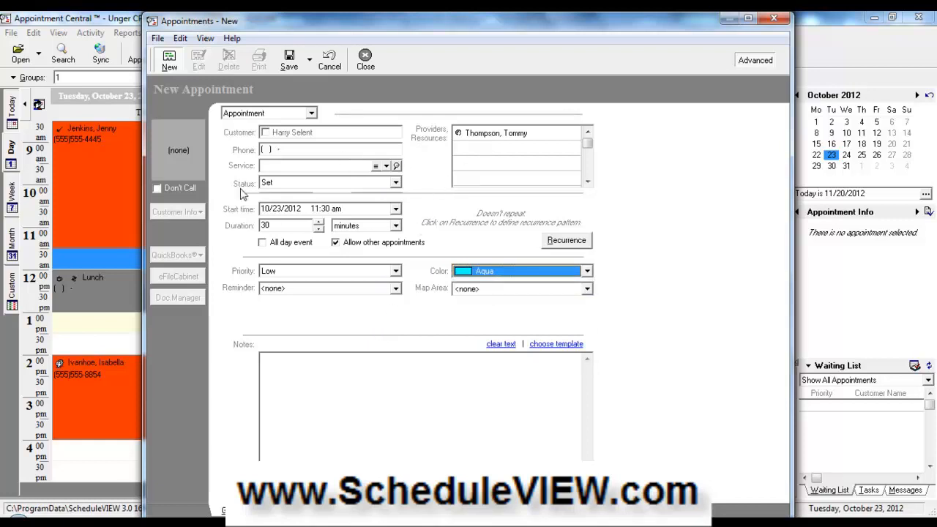
{"action": "mouse_move", "coordinate": [524, 142]}
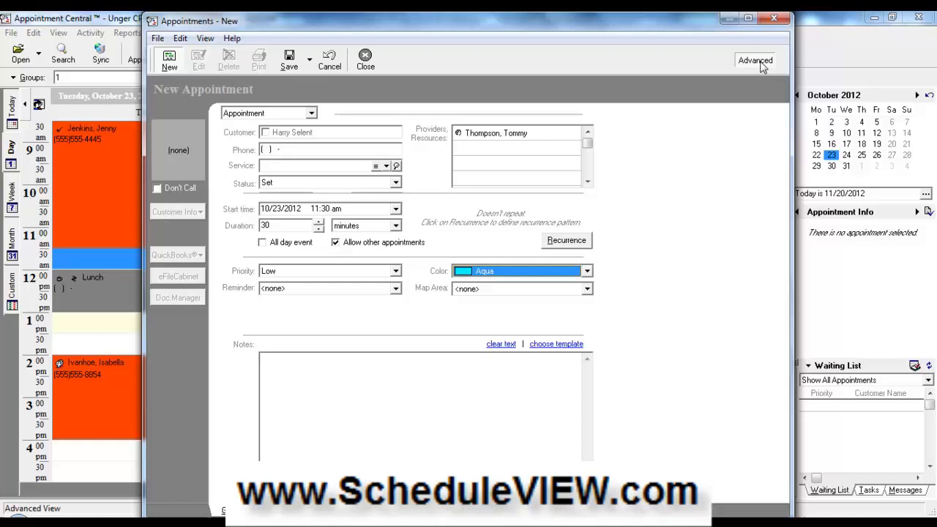
- Toggle the Advanced view until Charges, Amount and Job fields are displayed
{"action": "left_click", "coordinate": [755, 60]}
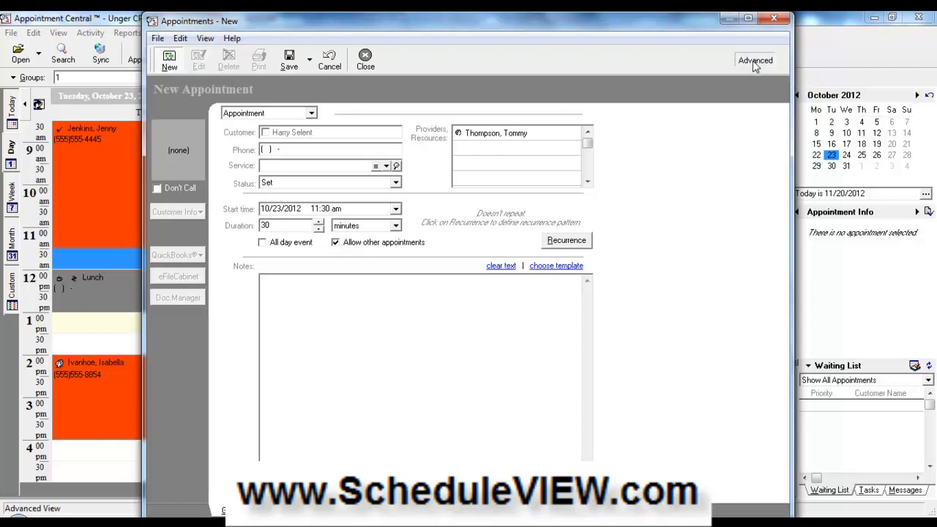
{"action": "mouse_move", "coordinate": [755, 60]}
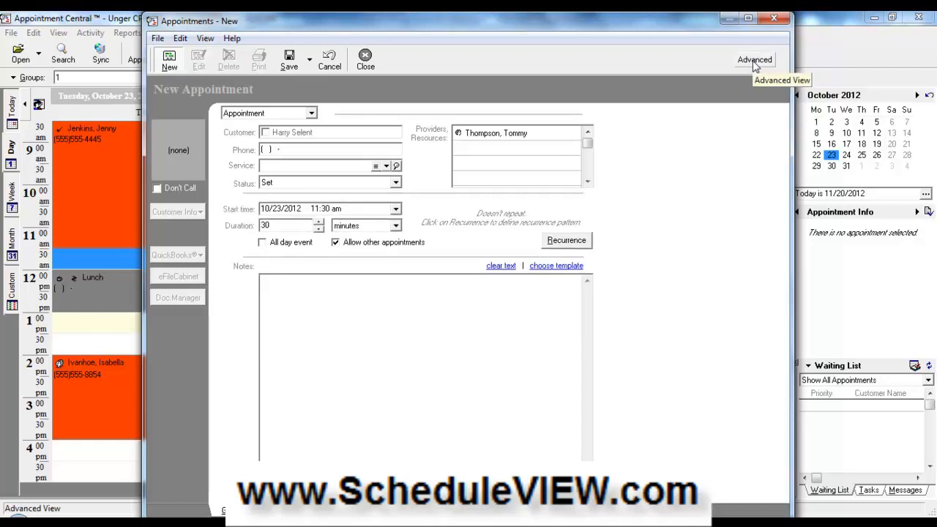
{"action": "mouse_move", "coordinate": [754, 59]}
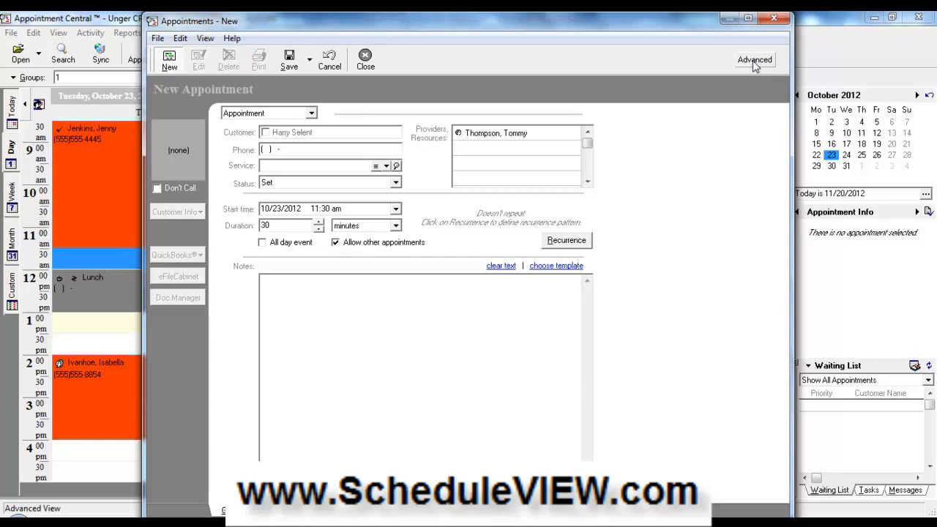
{"action": "left_click", "coordinate": [754, 60]}
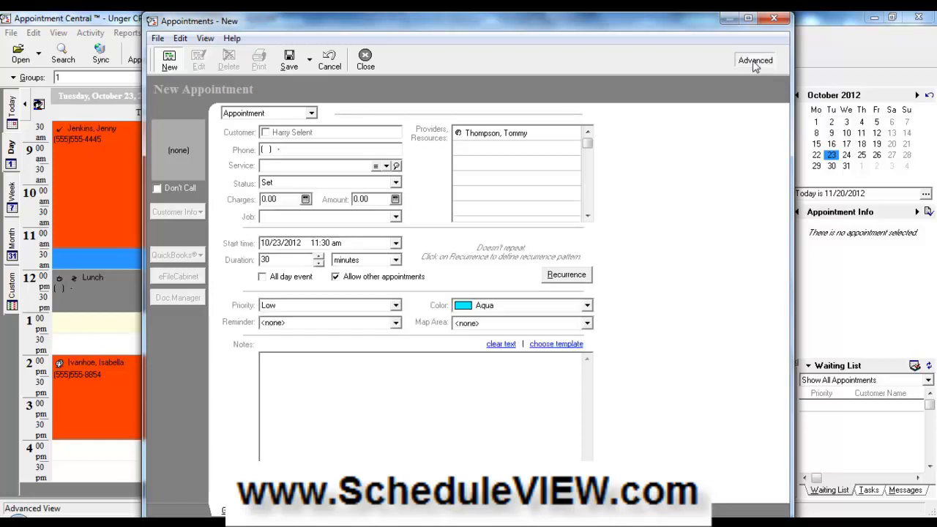
{"action": "left_click", "coordinate": [755, 61]}
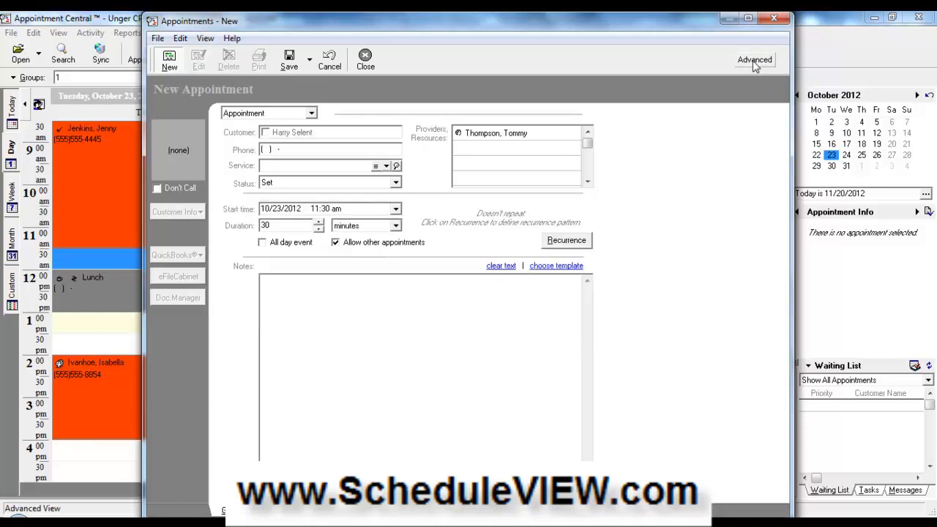
{"action": "mouse_move", "coordinate": [755, 59]}
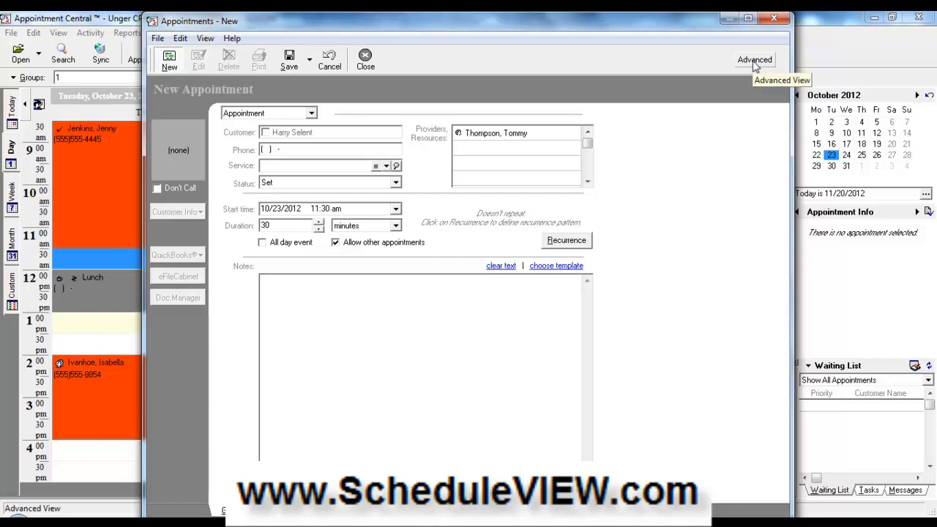
{"action": "left_click", "coordinate": [754, 59]}
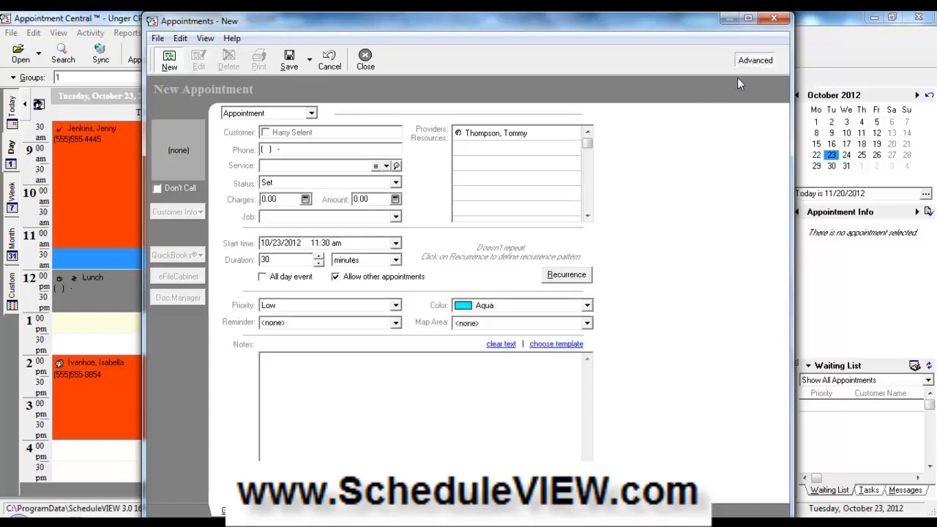
{"action": "mouse_move", "coordinate": [257, 236]}
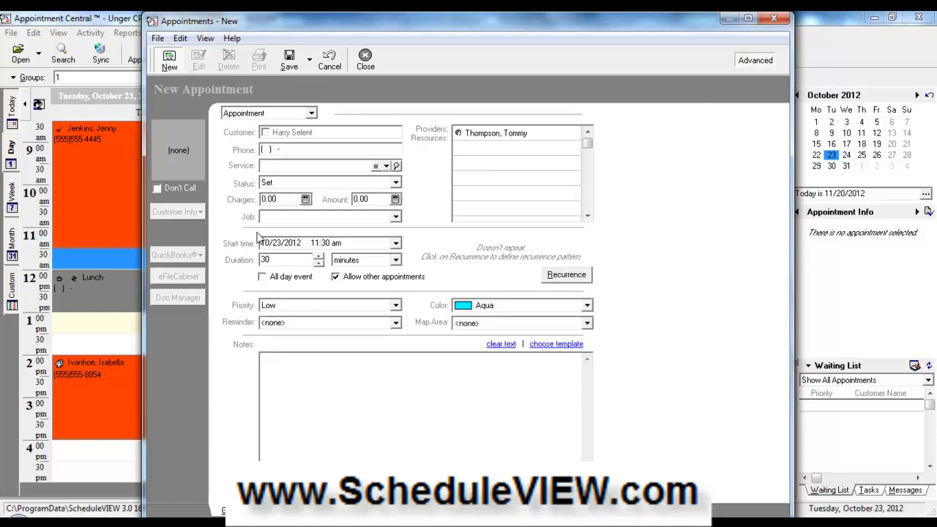
{"action": "mouse_move", "coordinate": [329, 406]}
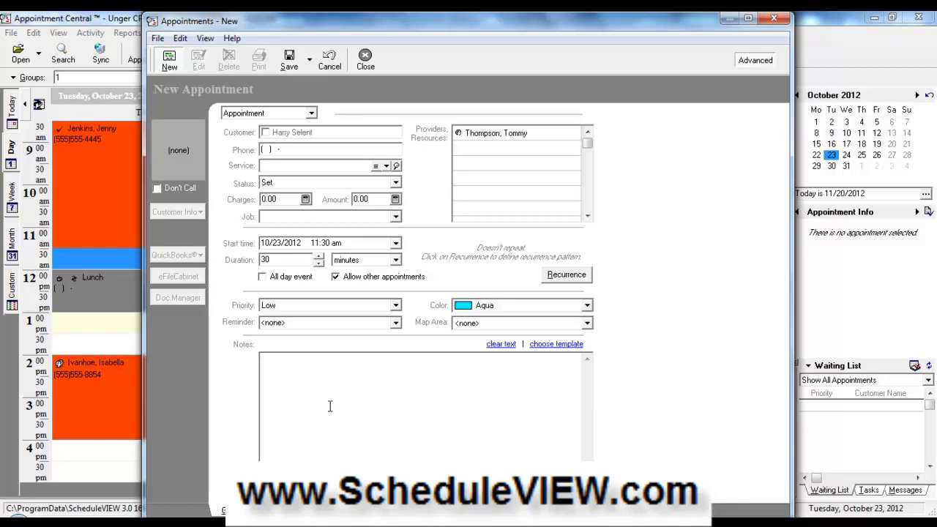
- Type 'Notes here' as the appointment note and show the definable fields page
{"action": "type", "text": "flas"}
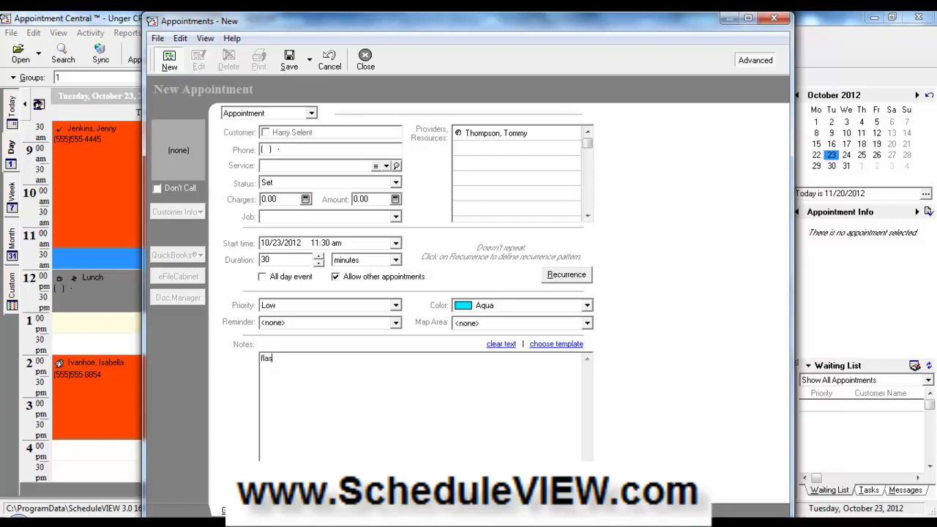
{"action": "type", "text": "Not"}
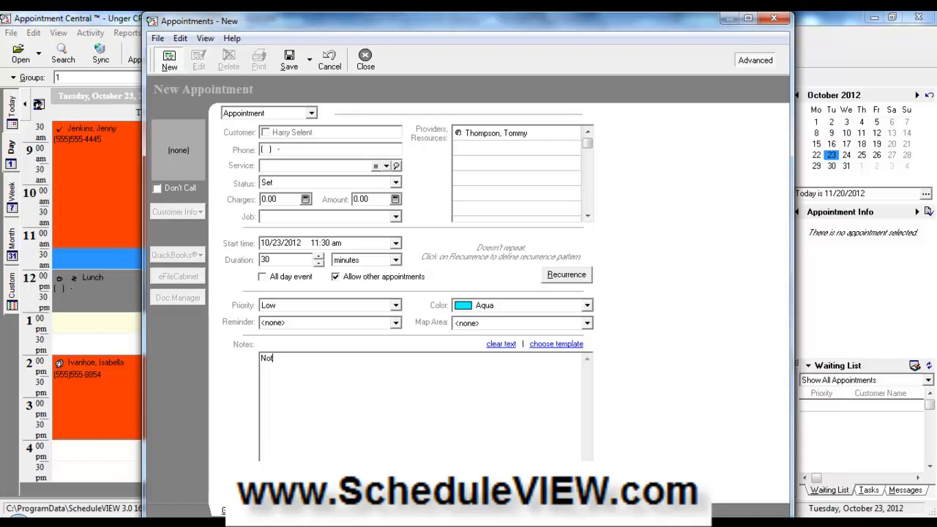
{"action": "type", "text": "Notes here"}
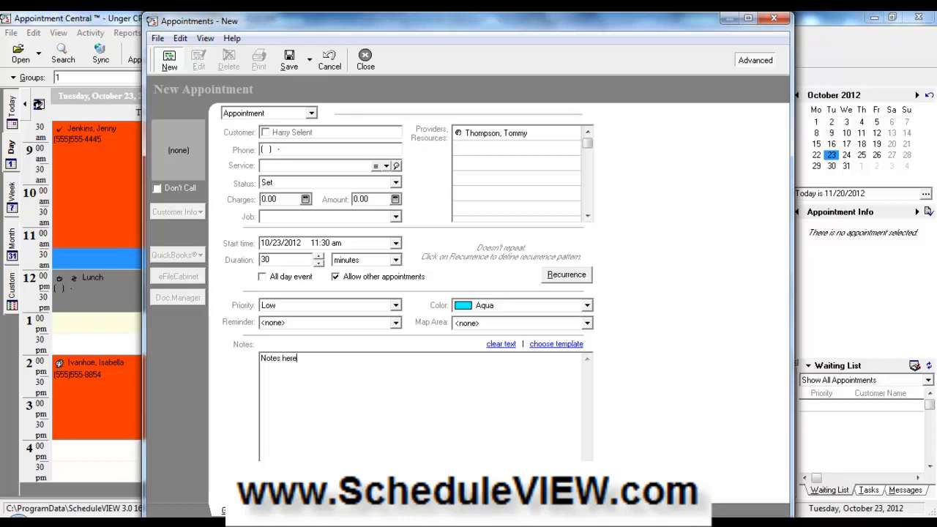
{"action": "left_click", "coordinate": [755, 60]}
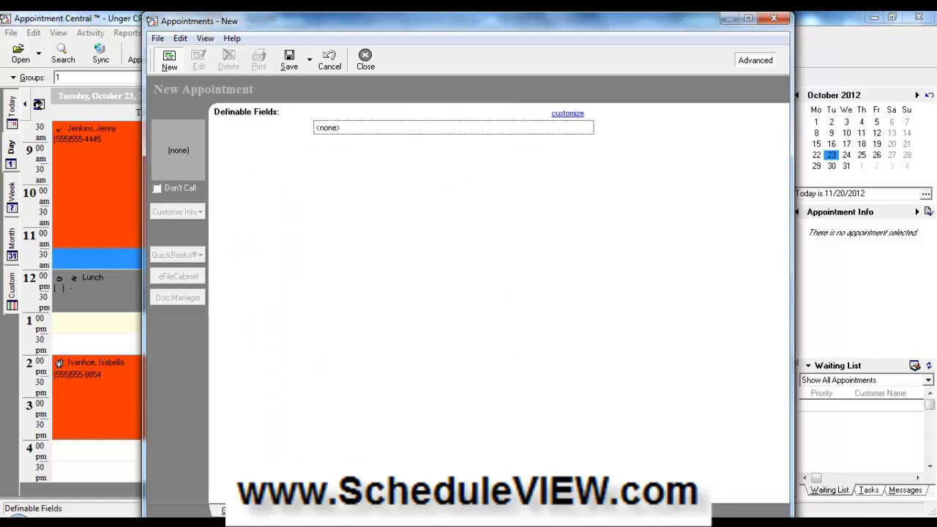
{"action": "mouse_move", "coordinate": [358, 335]}
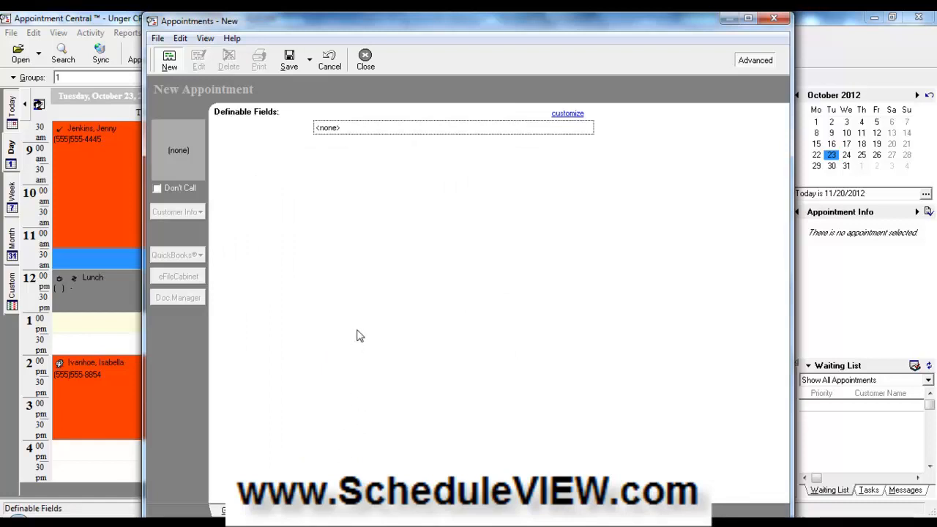
- View the Attachments tab, then cancel the appointment and discard its changes
{"action": "left_click", "coordinate": [177, 297]}
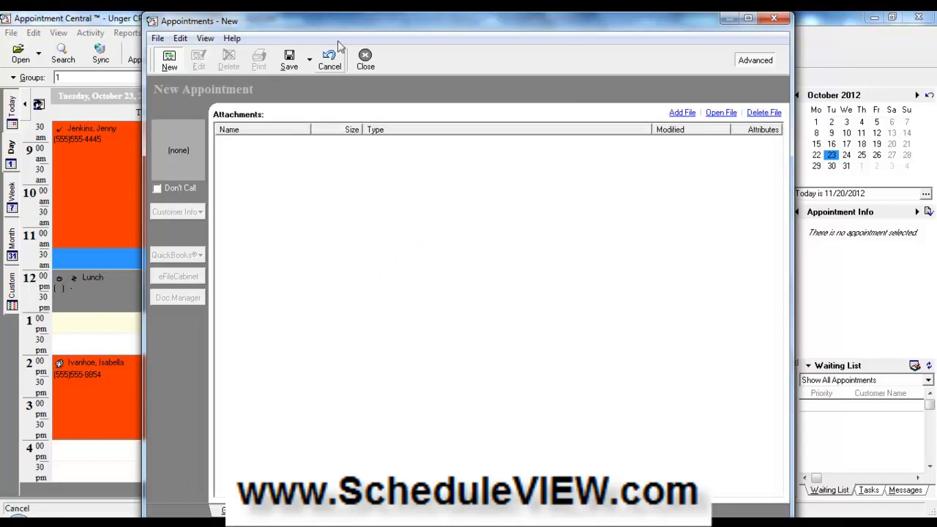
{"action": "left_click", "coordinate": [365, 60]}
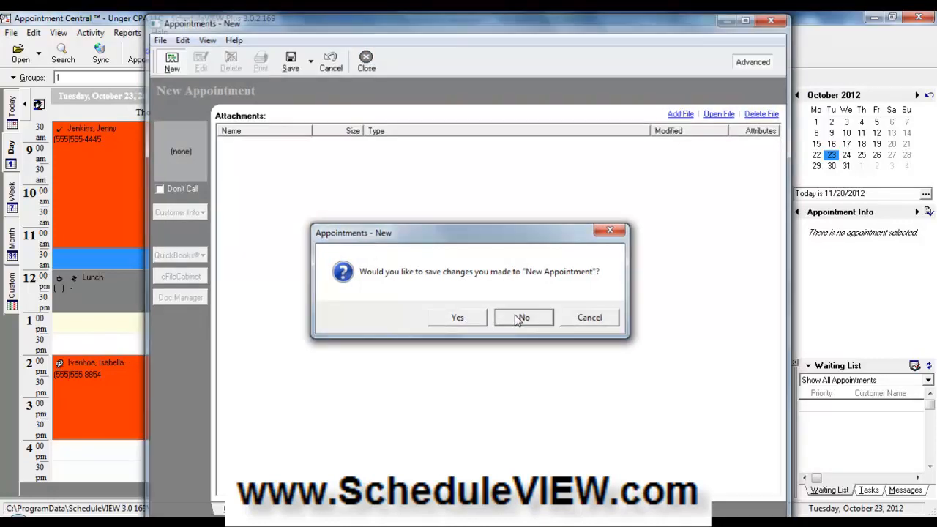
{"action": "left_click", "coordinate": [522, 317]}
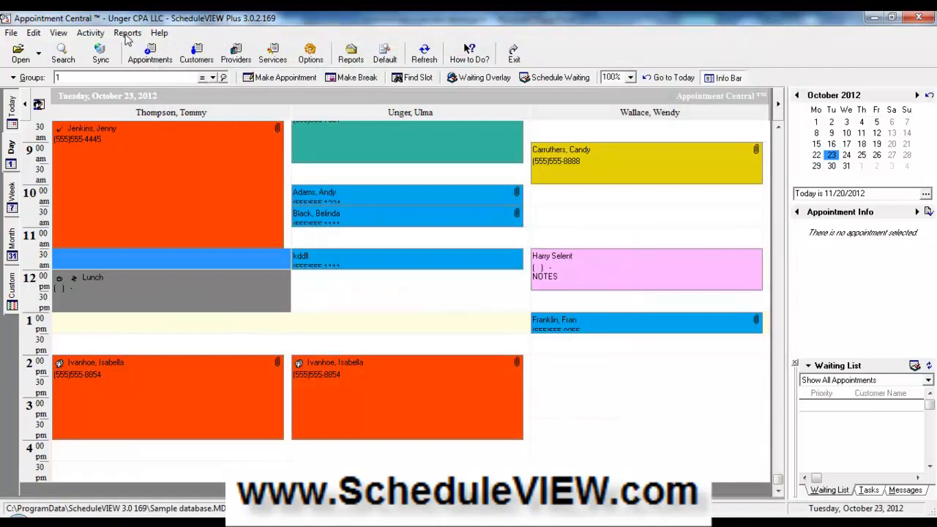
- Preview the Appointment List report for October 23, then reopen the reports list
{"action": "left_click", "coordinate": [127, 32]}
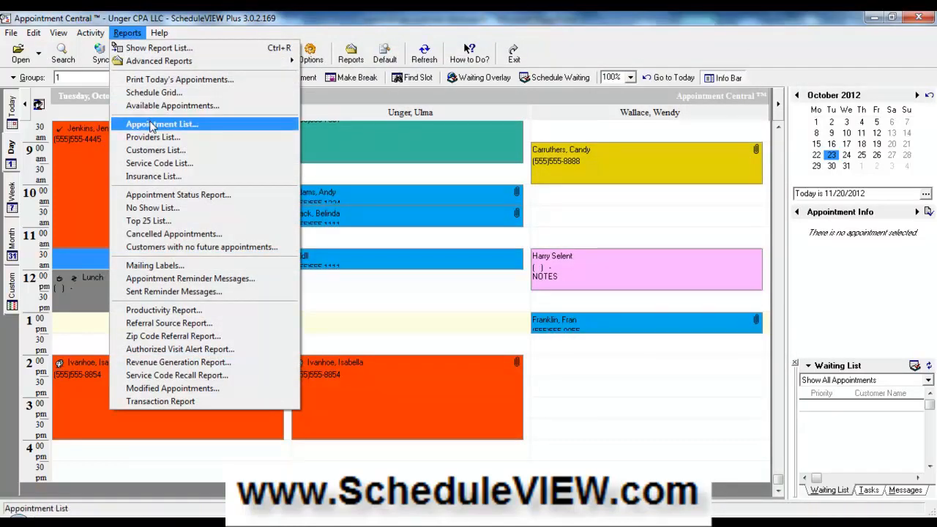
{"action": "left_click", "coordinate": [162, 124]}
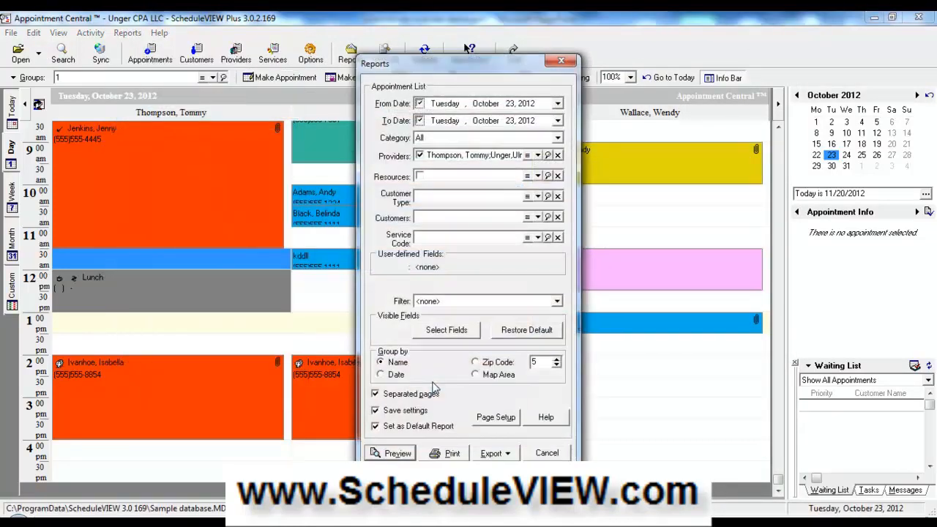
{"action": "mouse_move", "coordinate": [432, 388]}
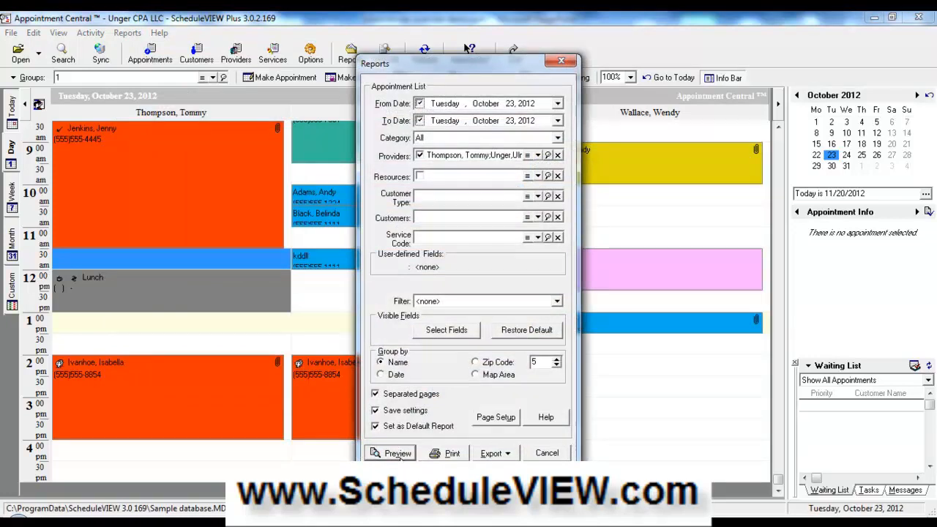
{"action": "mouse_move", "coordinate": [248, 194]}
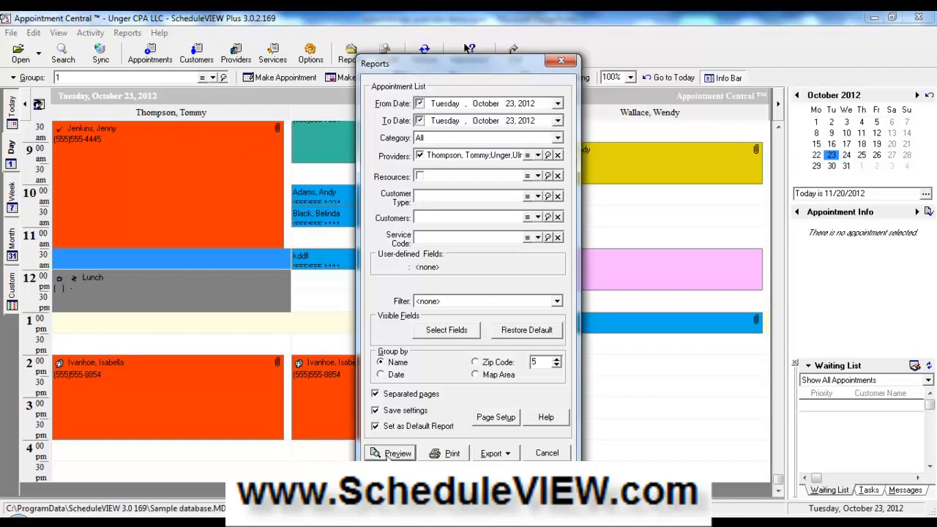
{"action": "left_click", "coordinate": [398, 453]}
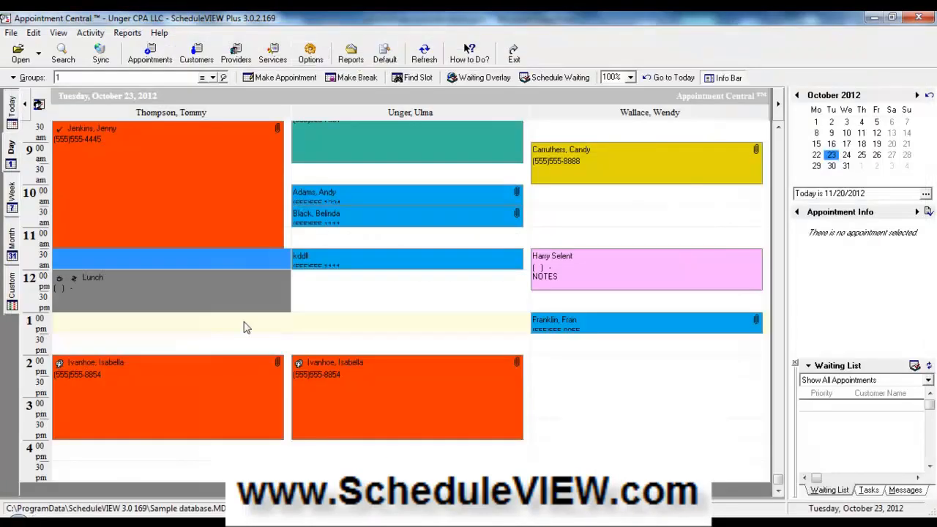
{"action": "mouse_move", "coordinate": [584, 354]}
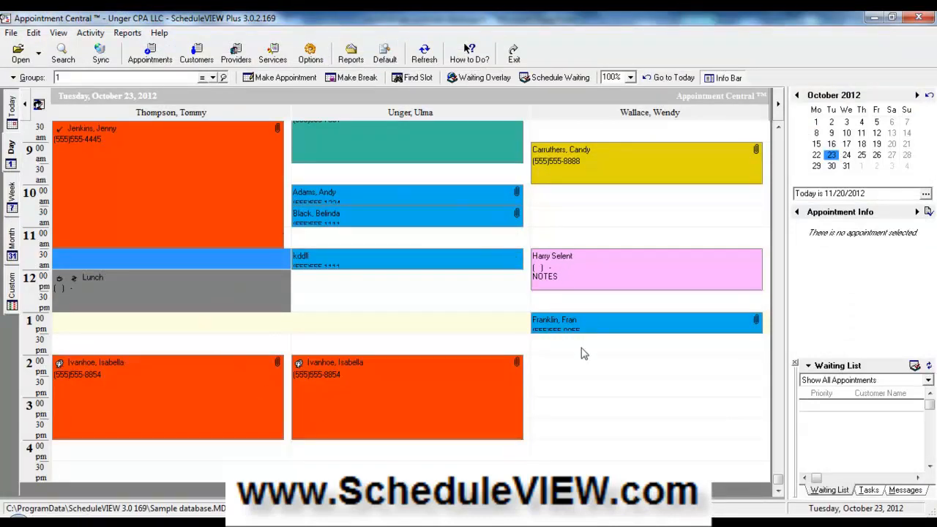
{"action": "mouse_move", "coordinate": [387, 282]}
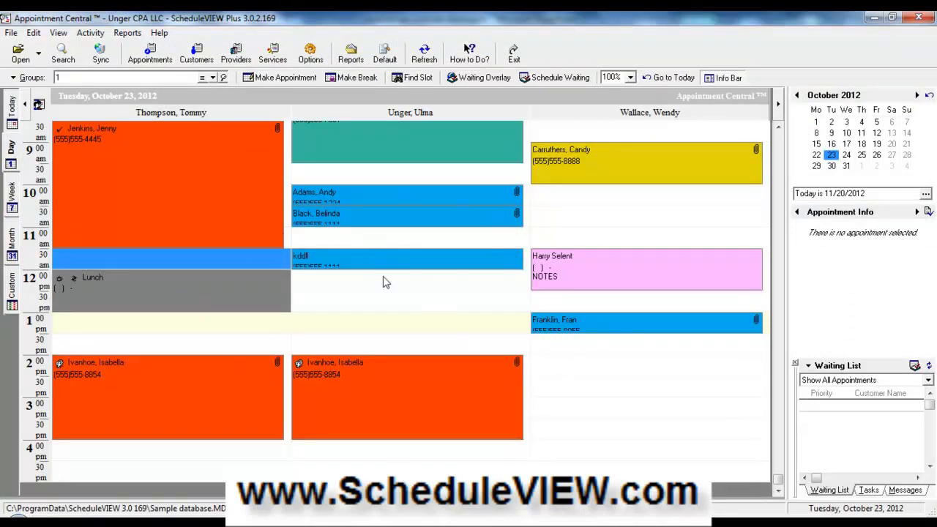
{"action": "left_click", "coordinate": [128, 32]}
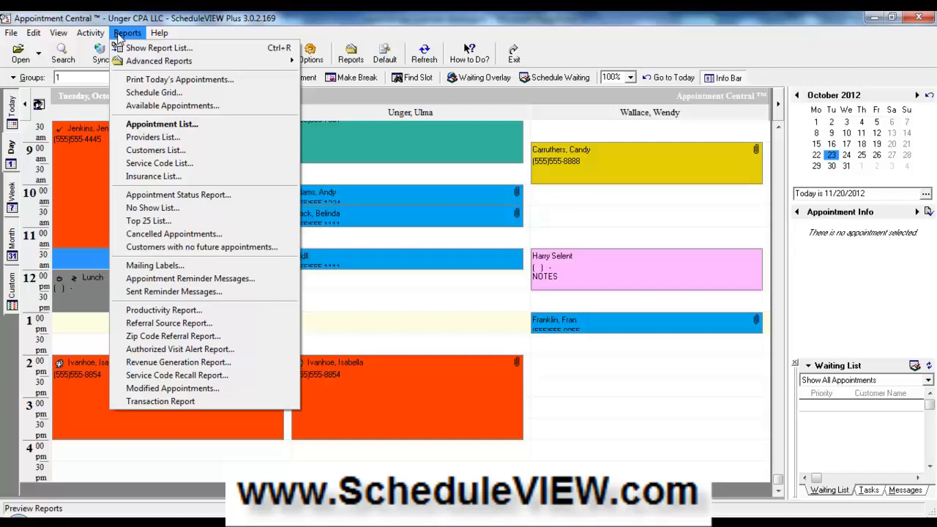
{"action": "mouse_move", "coordinate": [154, 92]}
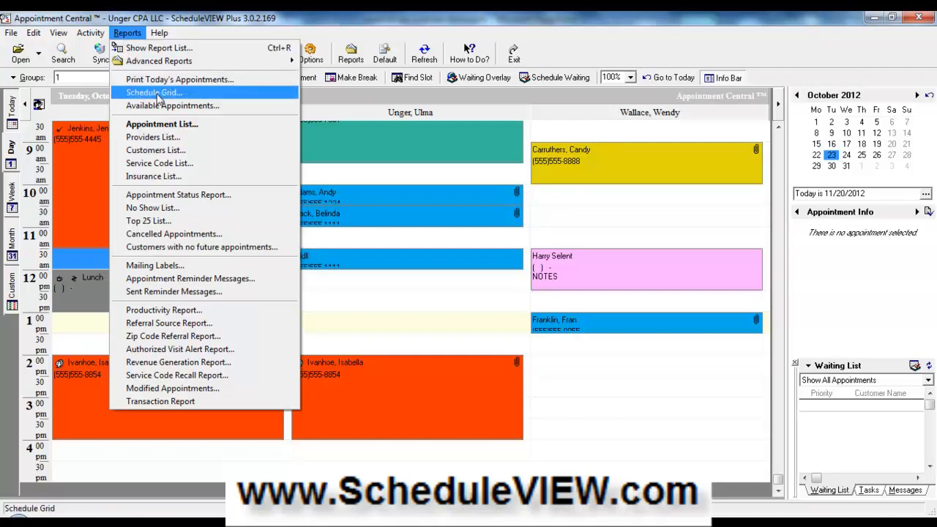
{"action": "left_click", "coordinate": [152, 92]}
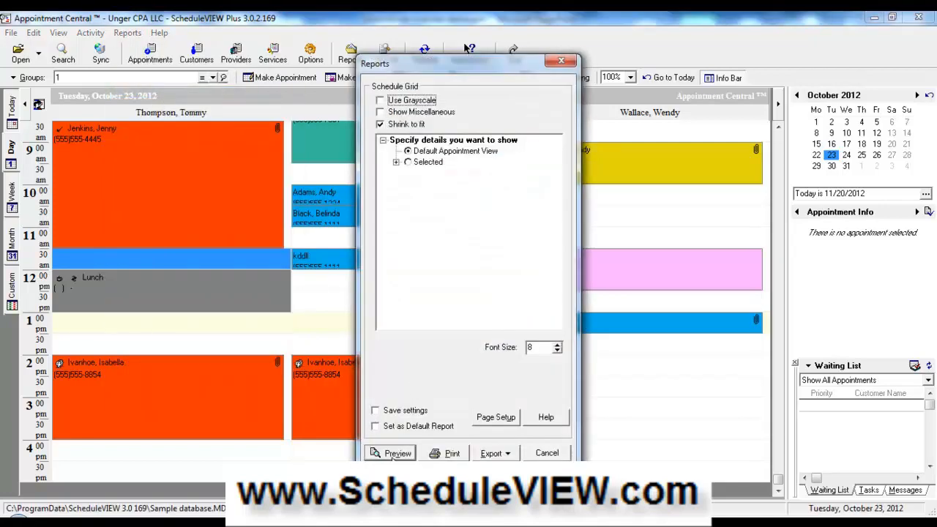
{"action": "left_click", "coordinate": [397, 453]}
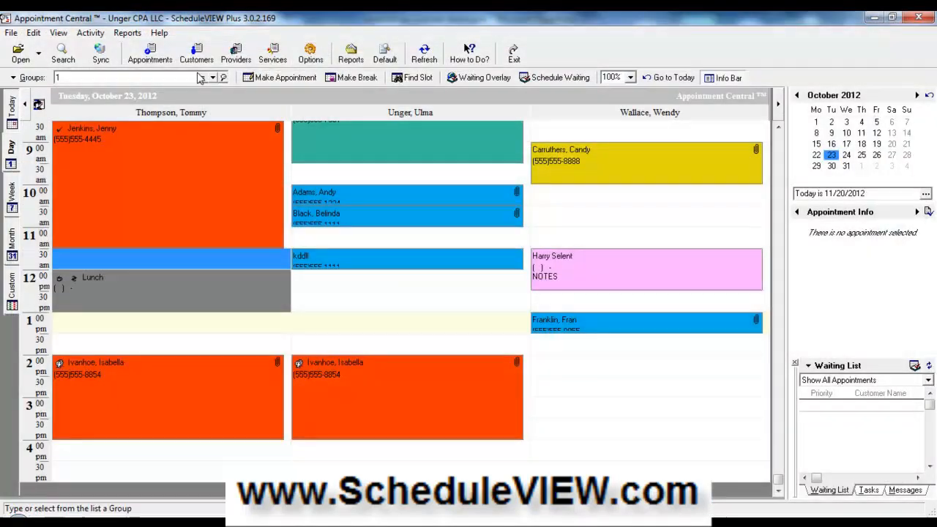
{"action": "left_click", "coordinate": [127, 32]}
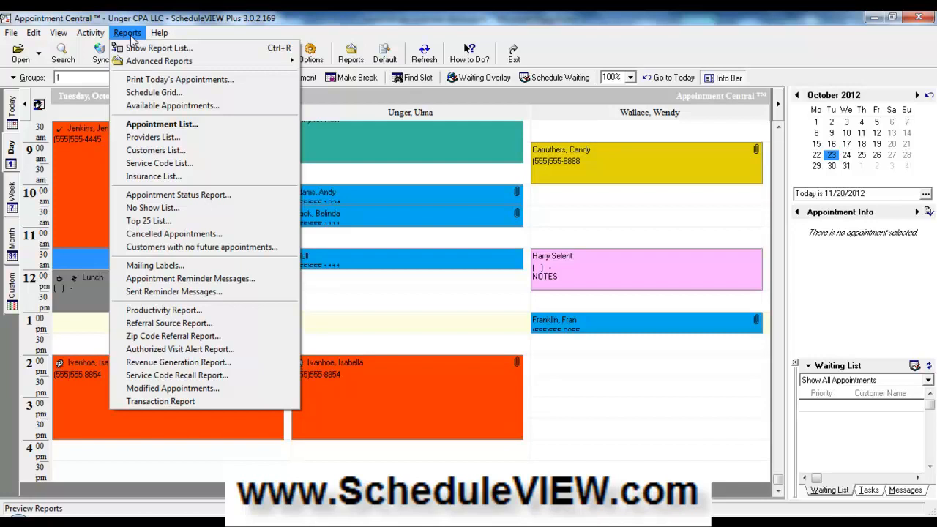
{"action": "mouse_move", "coordinate": [150, 21]}
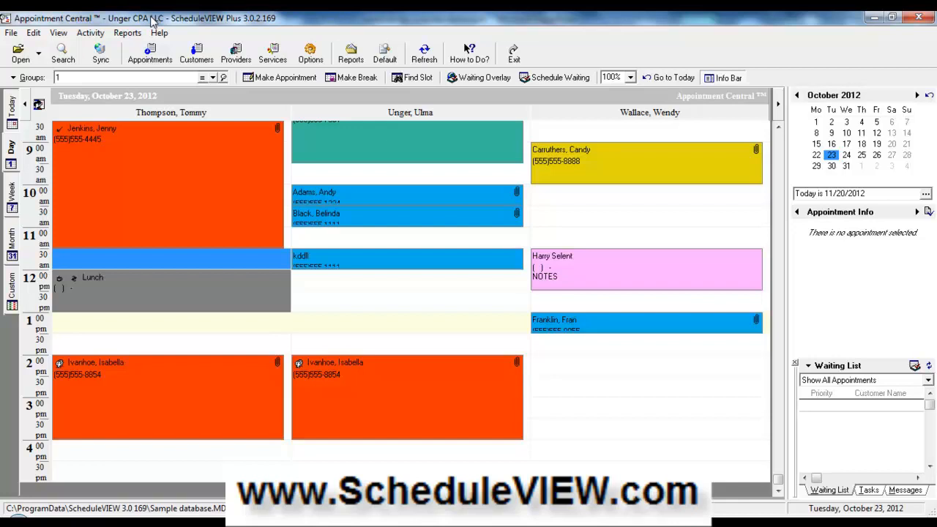
{"action": "mouse_move", "coordinate": [149, 53]}
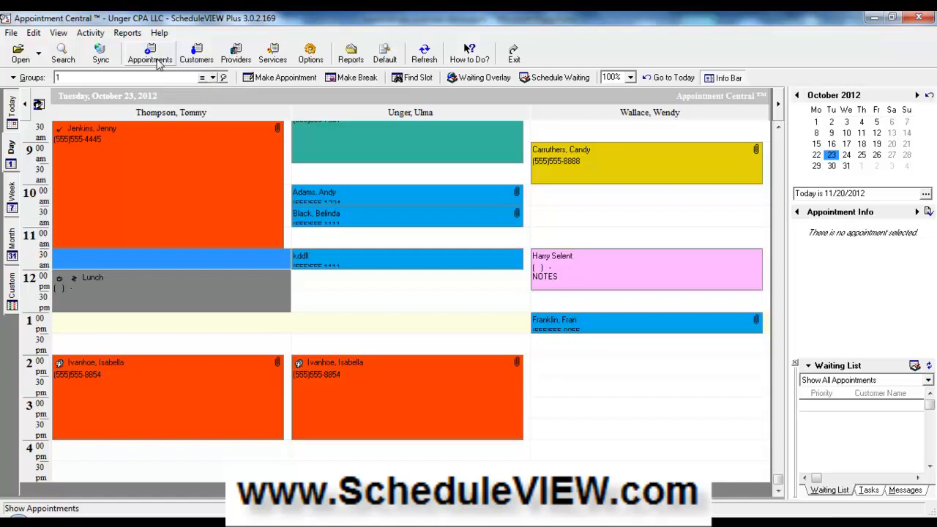
{"action": "left_click", "coordinate": [149, 53]}
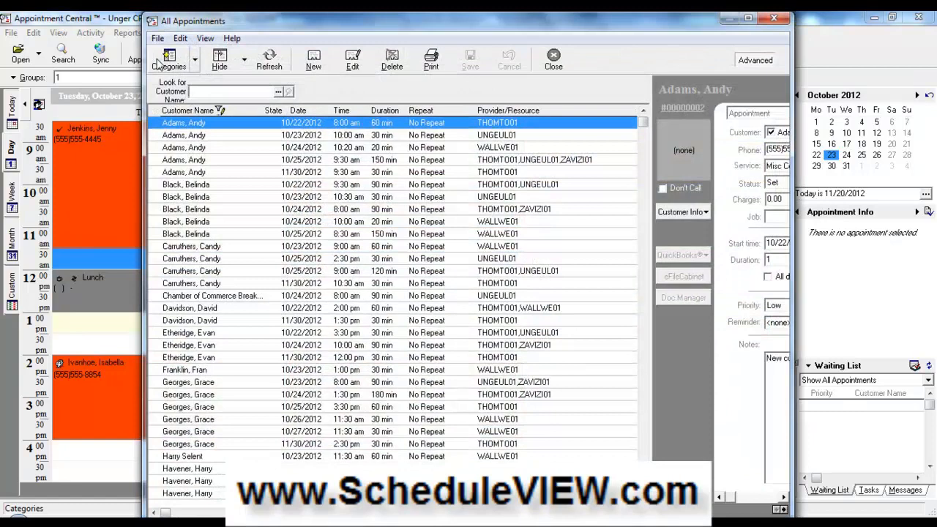
{"action": "type", "text": "Black, Belinda"}
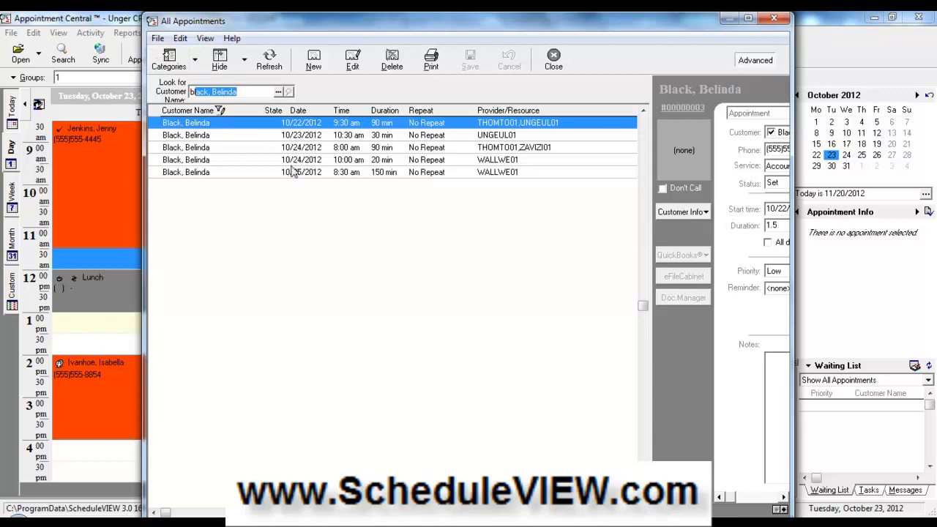
{"action": "mouse_move", "coordinate": [328, 193]}
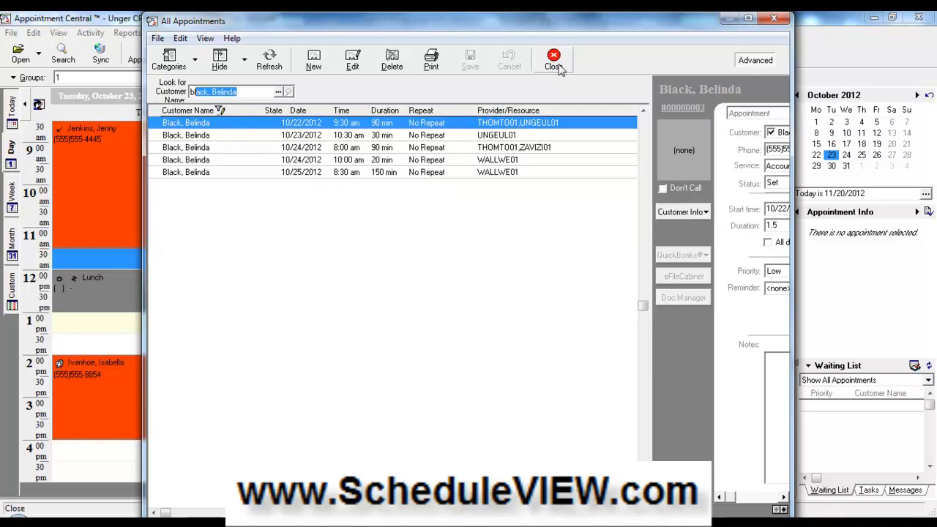
{"action": "left_click", "coordinate": [553, 60]}
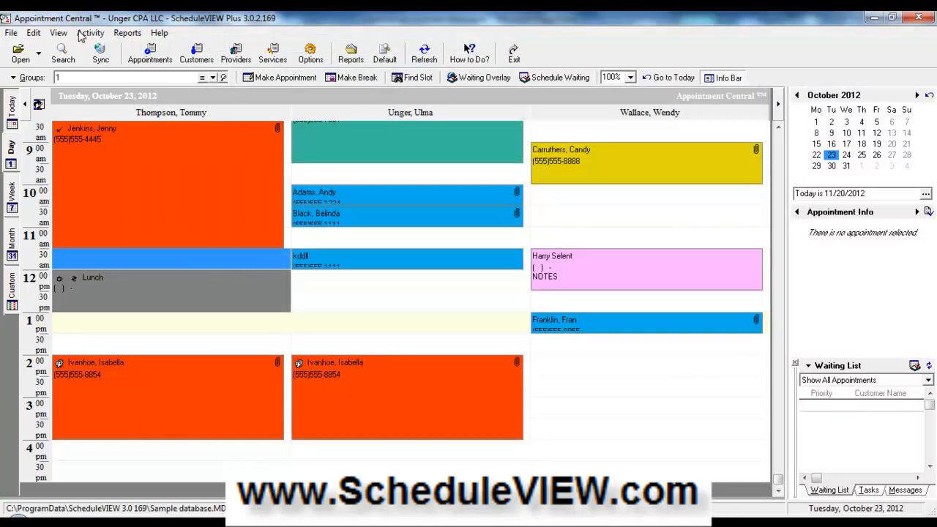
{"action": "mouse_move", "coordinate": [136, 39]}
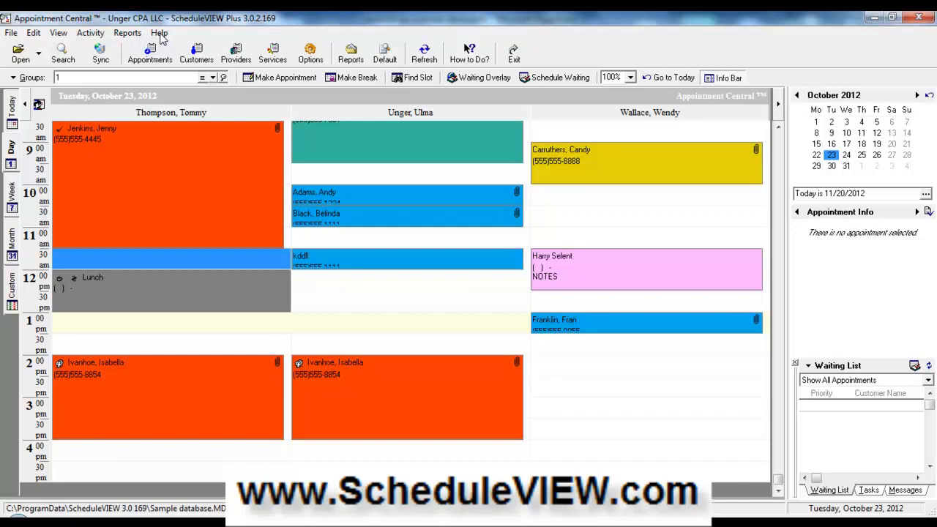
{"action": "left_click", "coordinate": [159, 32]}
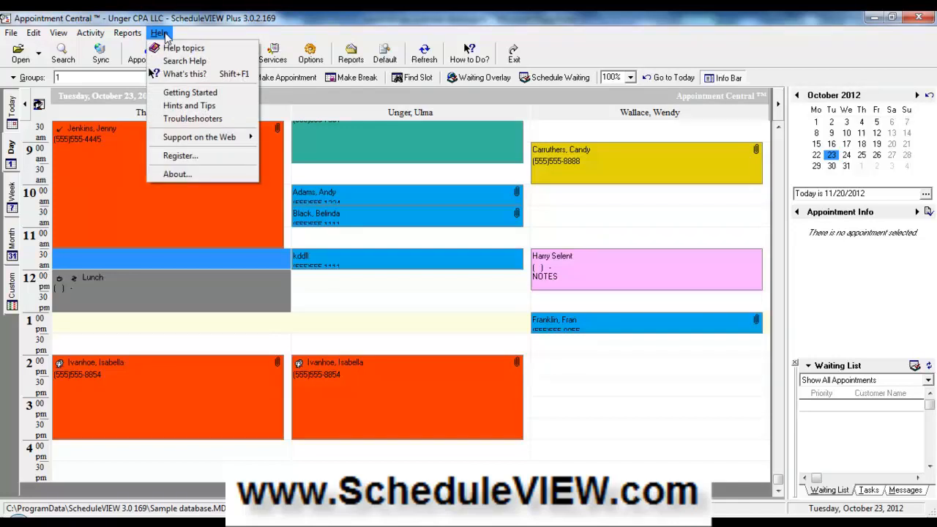
{"action": "left_click", "coordinate": [127, 33]}
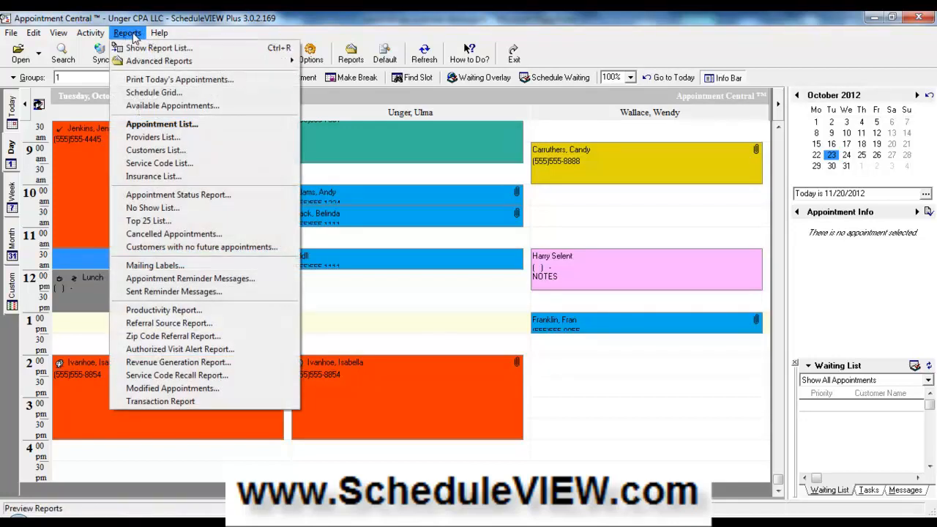
{"action": "mouse_move", "coordinate": [190, 278]}
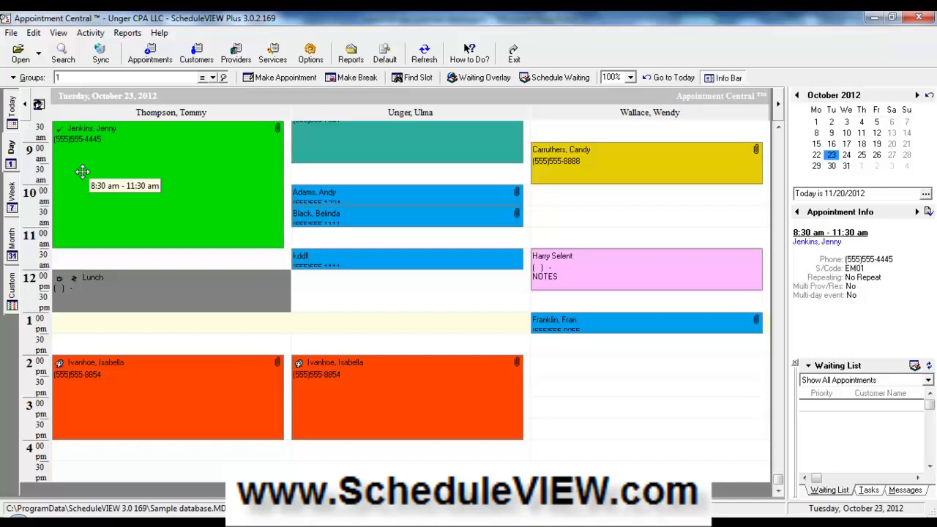
{"action": "mouse_move", "coordinate": [248, 268]}
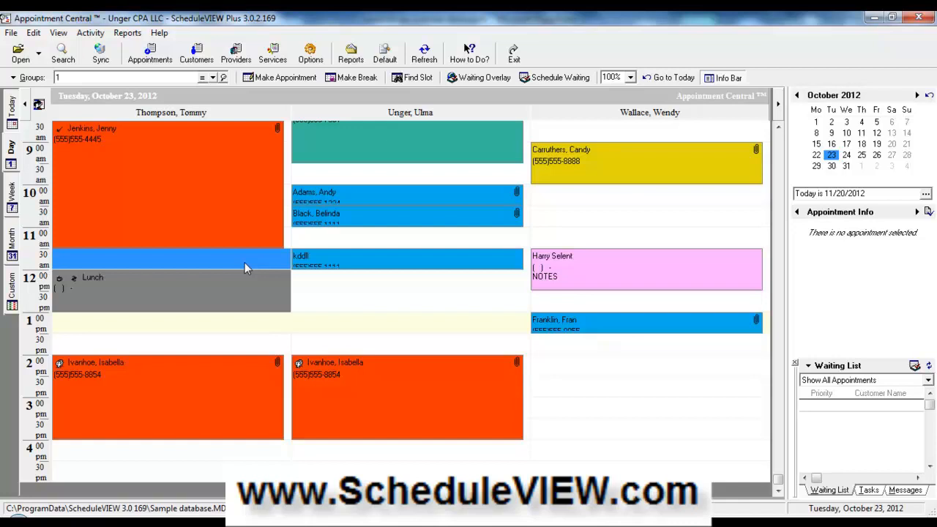
{"action": "mouse_move", "coordinate": [338, 325]}
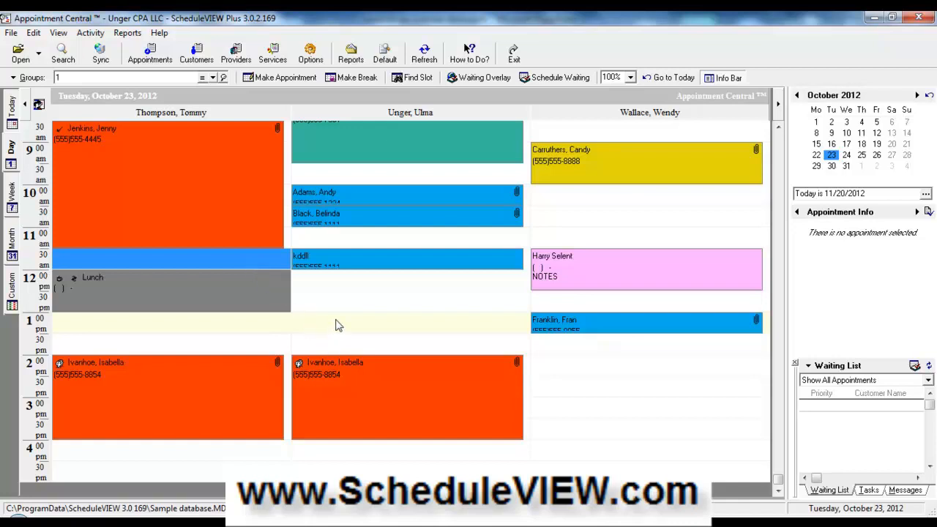